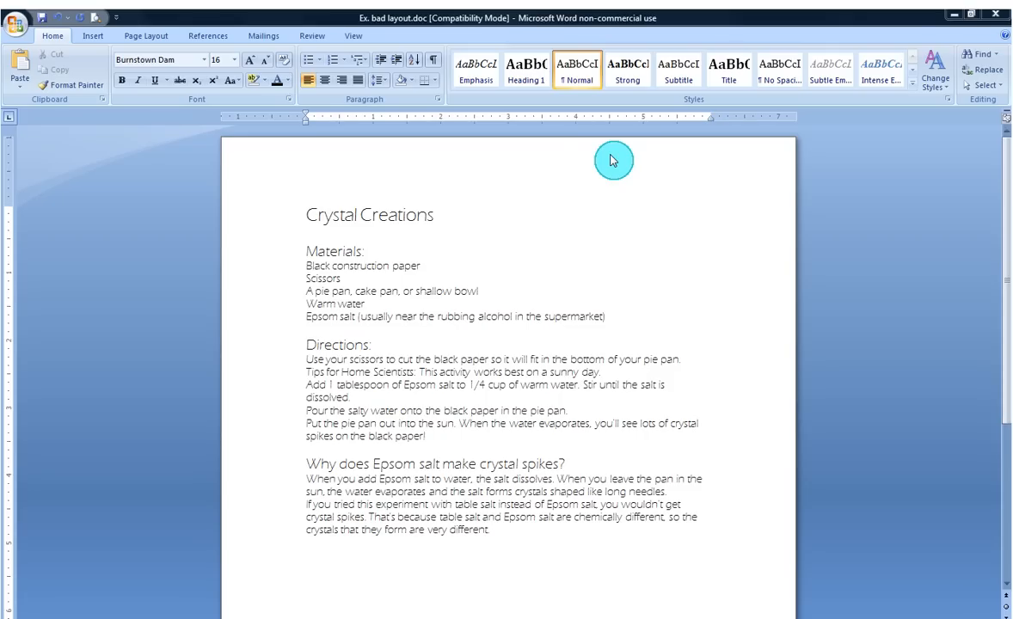
mouse_move(660, 275)
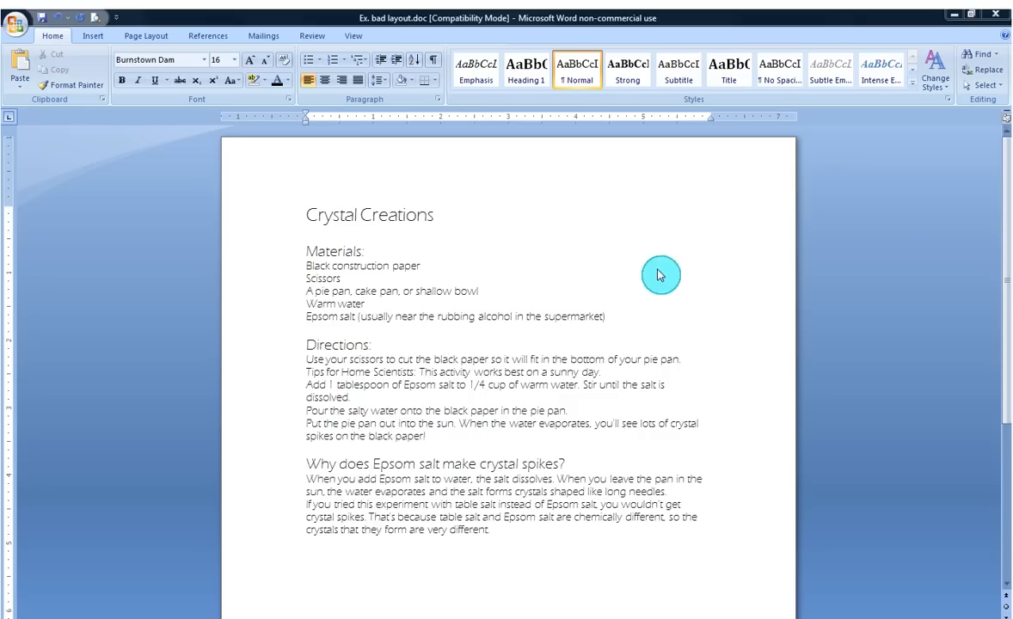
mouse_move(638, 256)
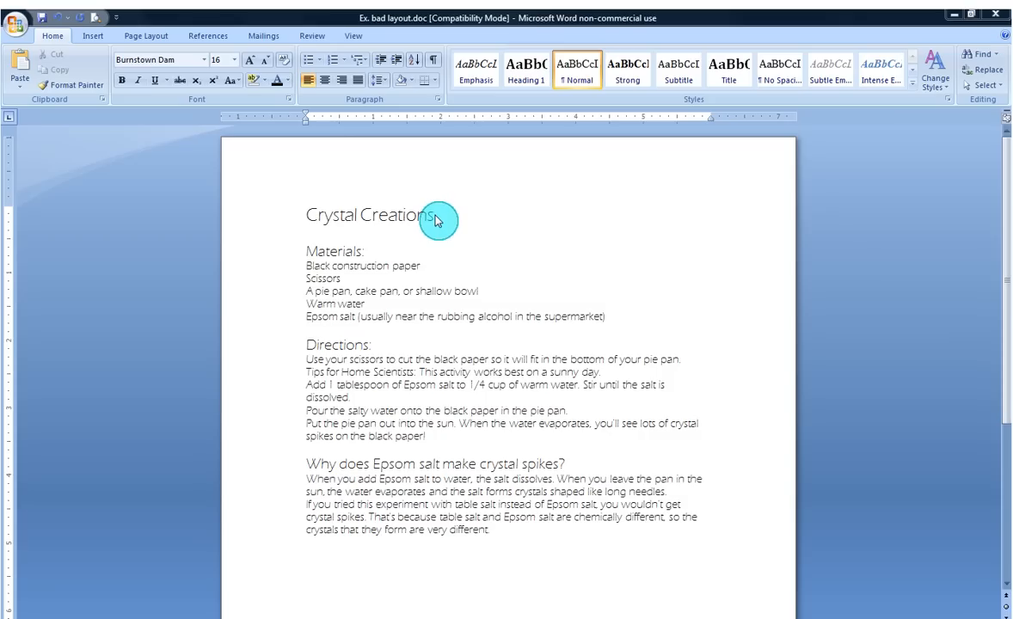
mouse_move(436, 246)
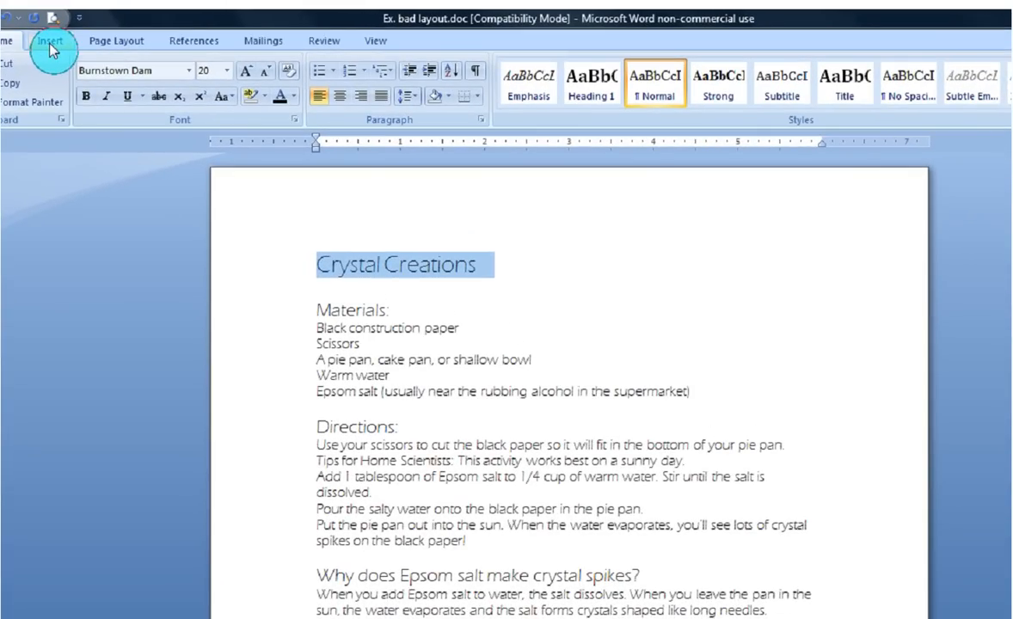
Insert WordArt using the first style to start the 'Crystal Creations' title.
left_click(51, 41)
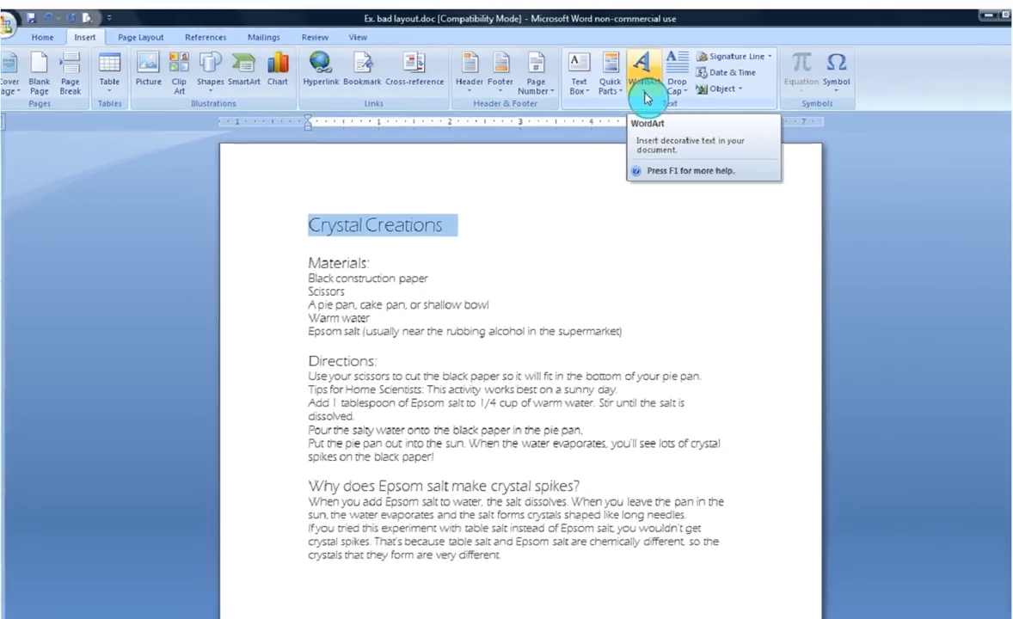
left_click(628, 68)
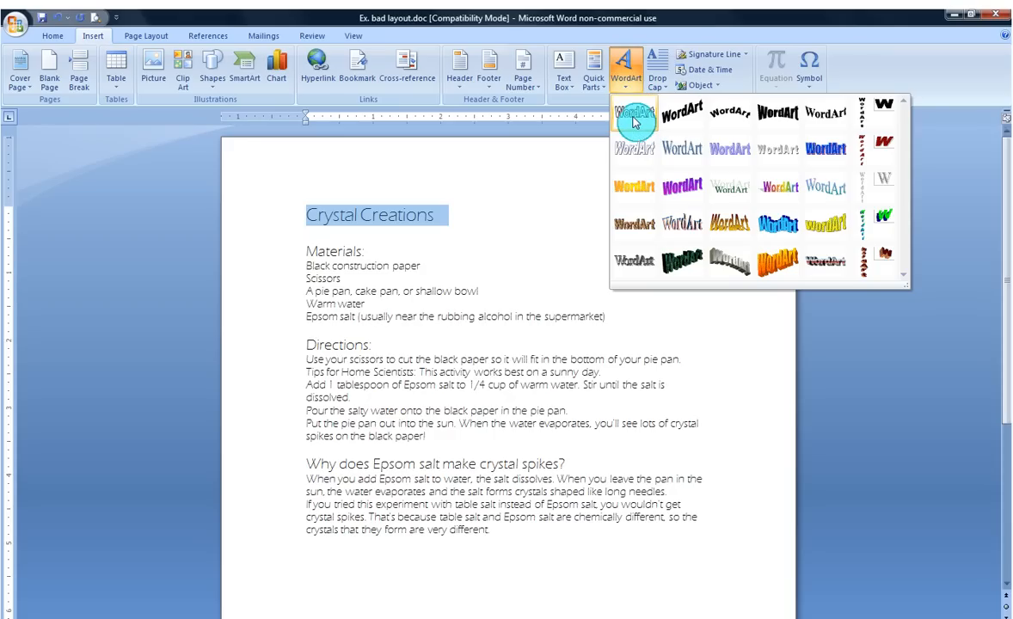
left_click(634, 112)
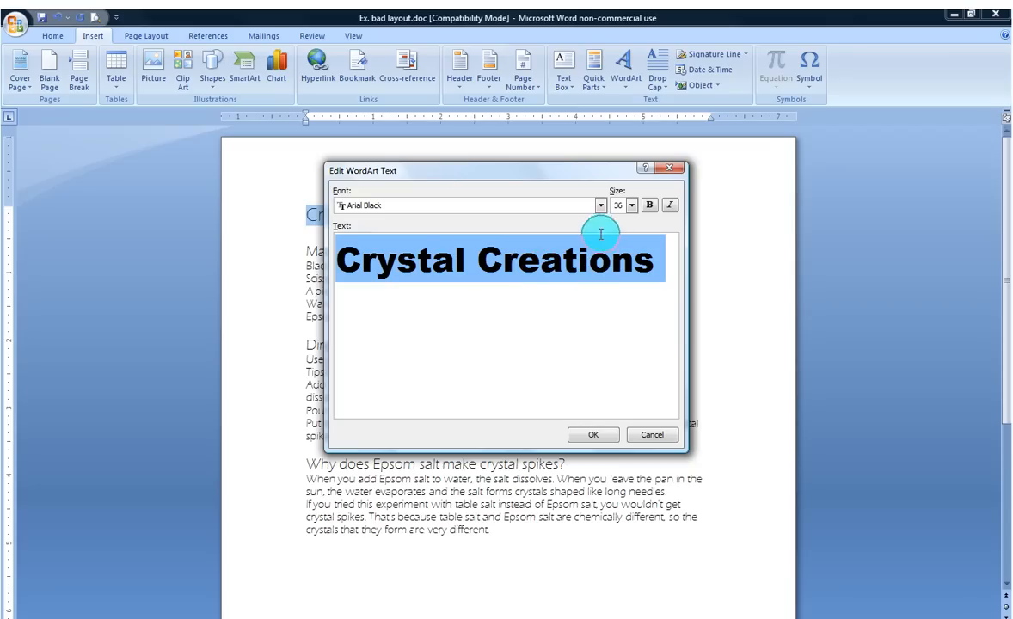
Set the WordArt font to Jokerman at size 40, after trying Comic Sans MS.
left_click(600, 205)
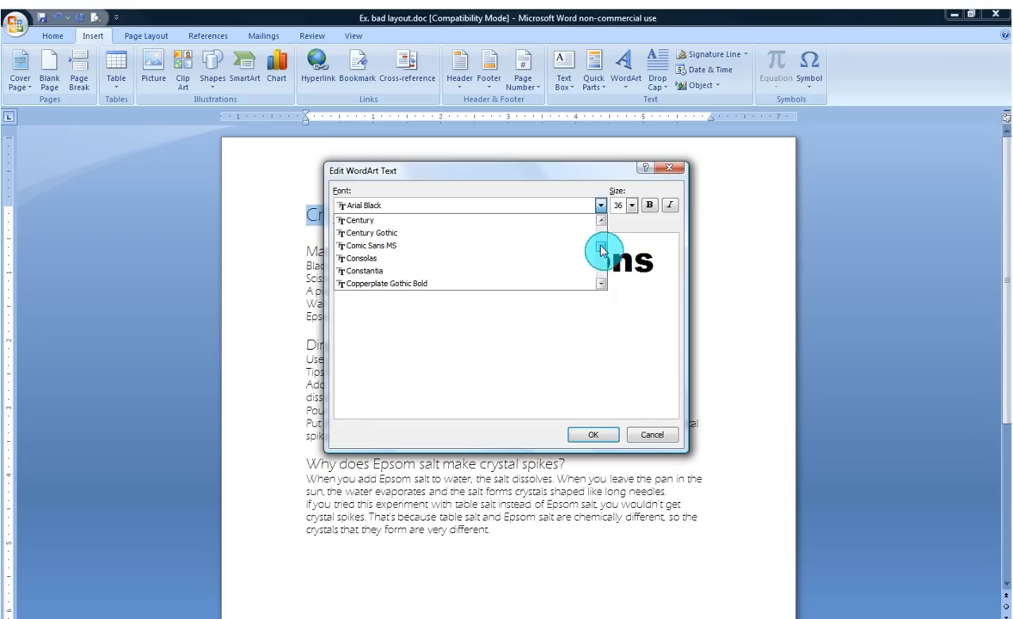
left_click(370, 245)
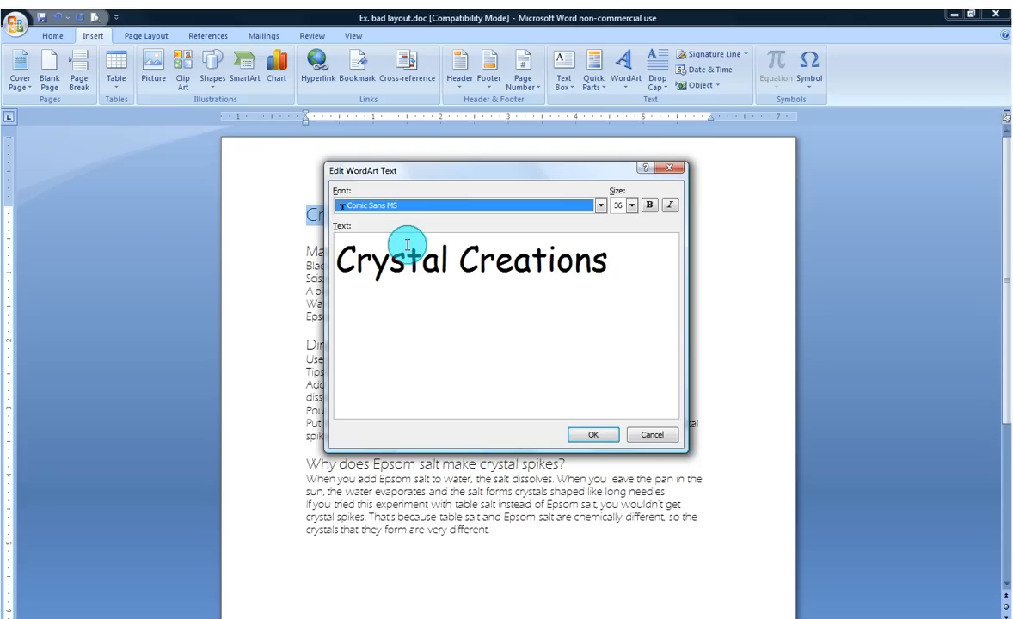
left_click(600, 204)
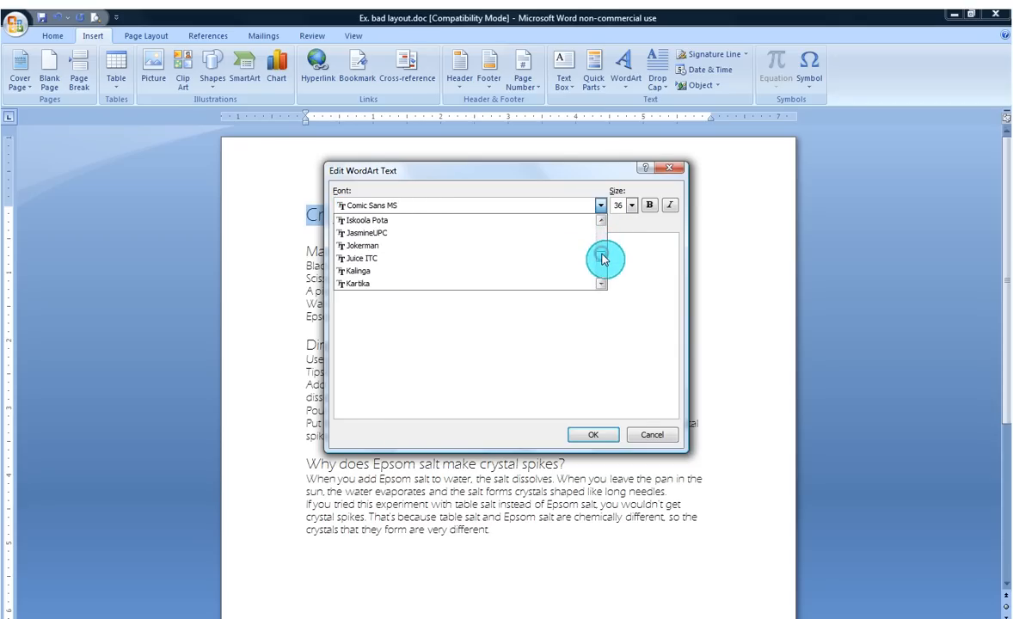
left_click(361, 245)
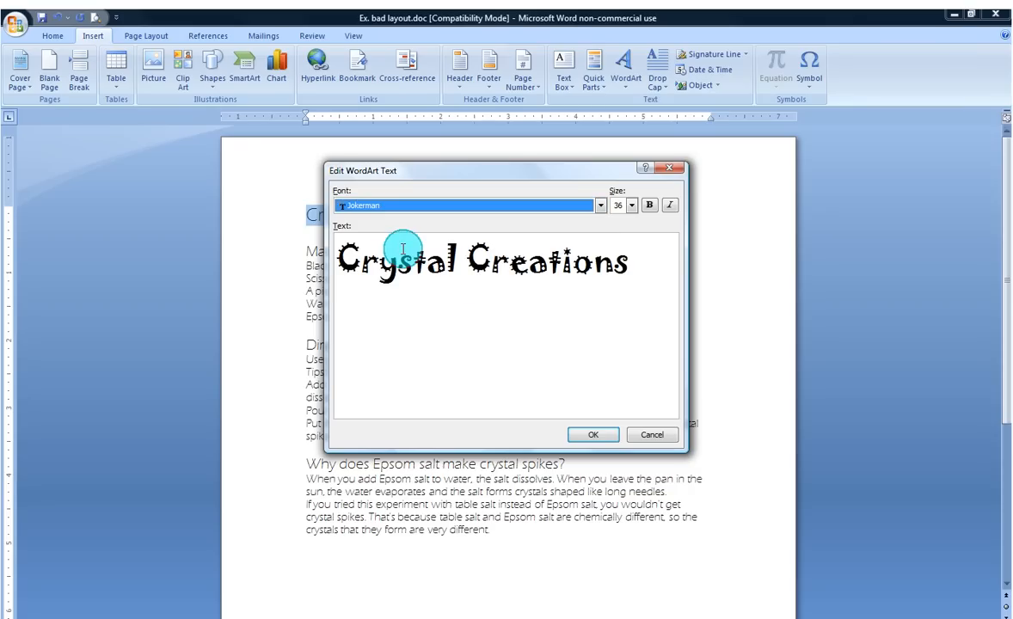
left_click(630, 205)
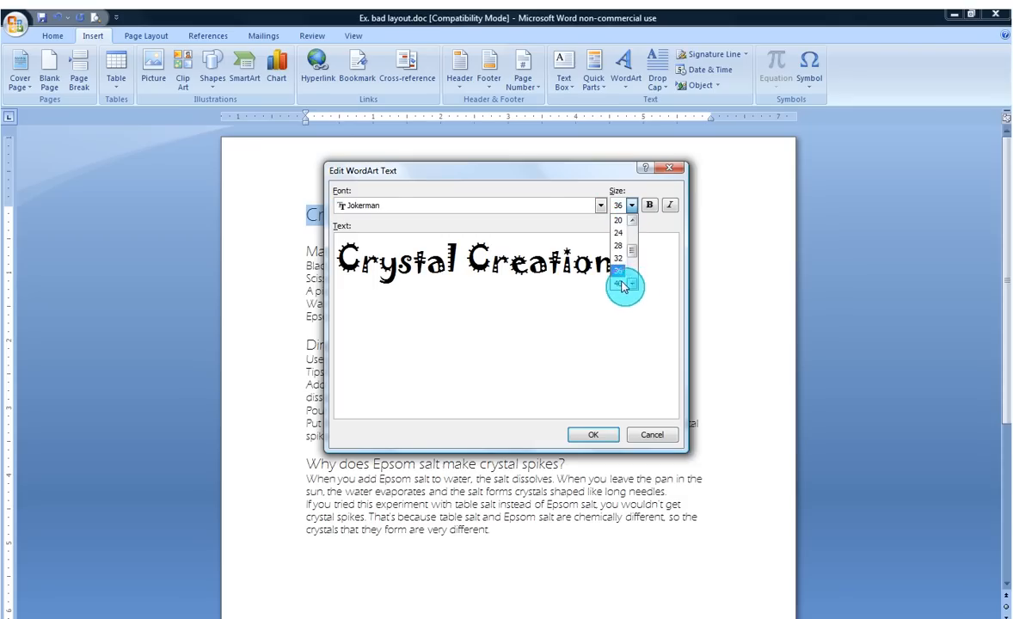
left_click(618, 284)
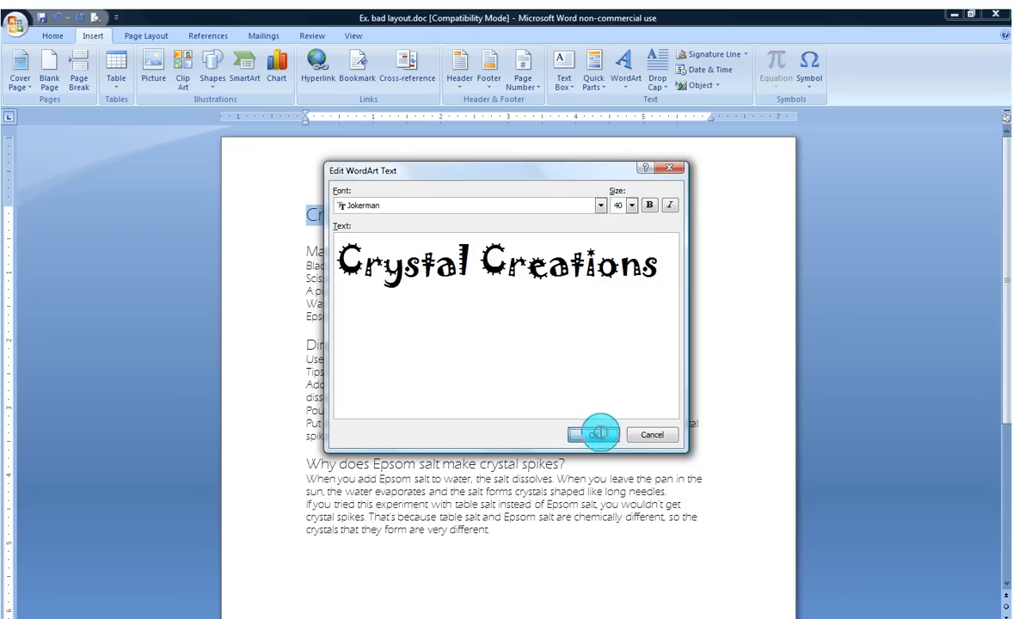
left_click(595, 434)
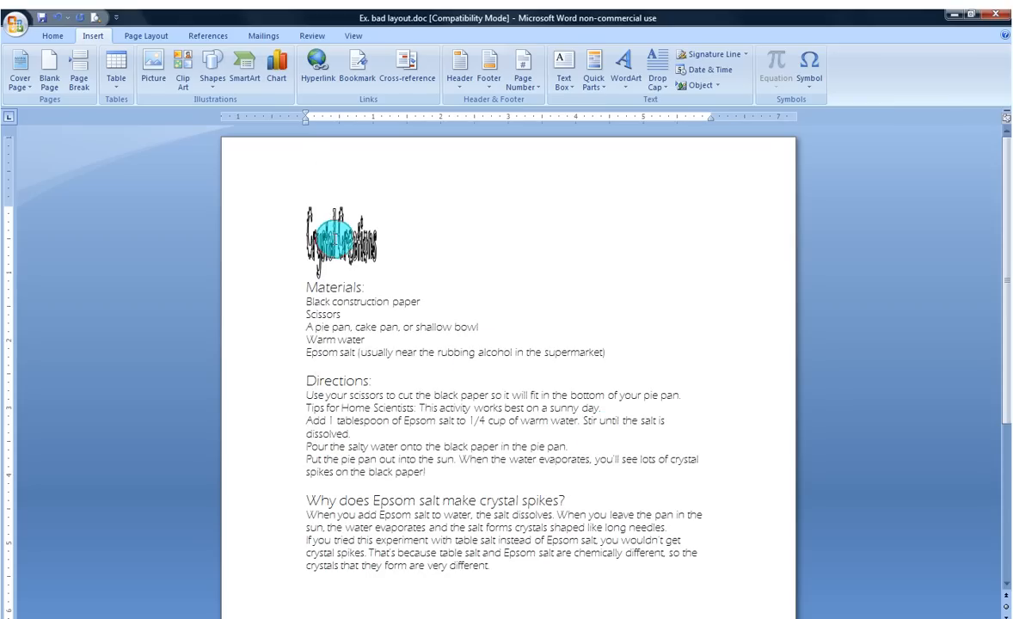
Select the inserted Jokerman WordArt so it displays at full width.
left_click(341, 242)
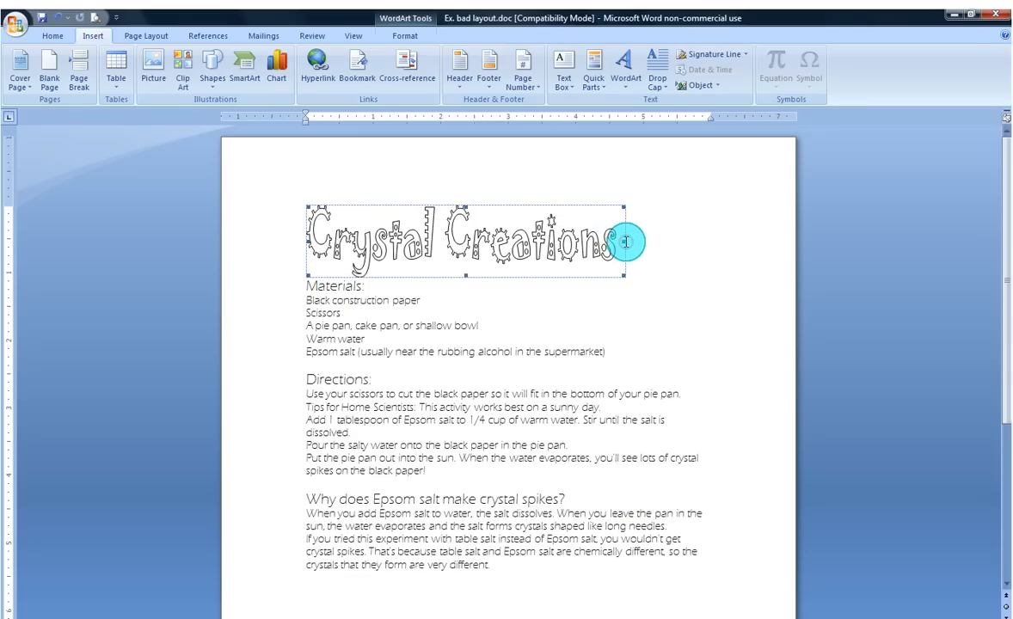
mouse_move(573, 305)
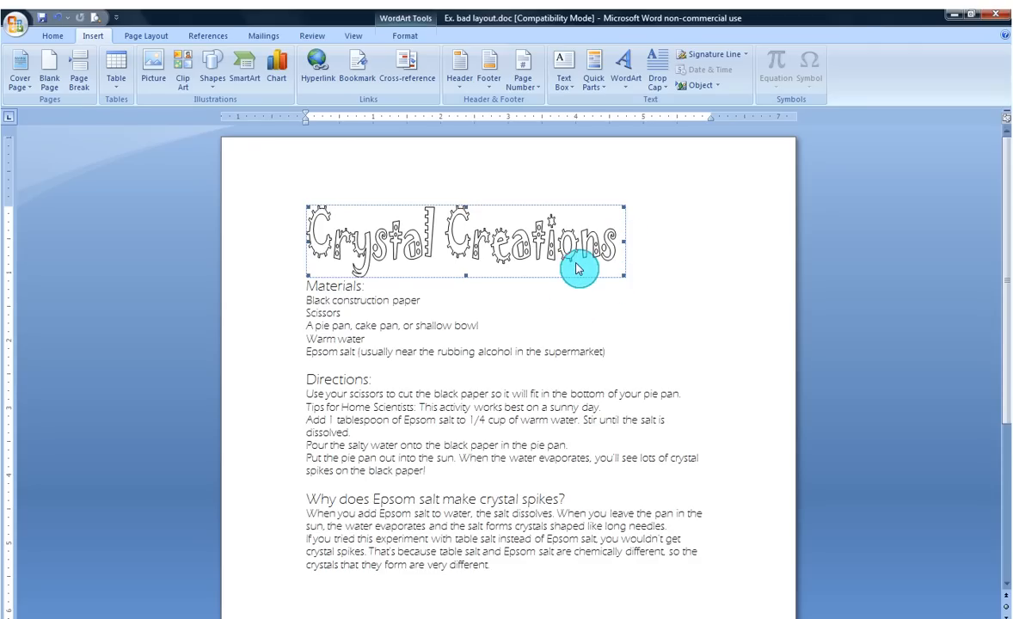
left_click(560, 322)
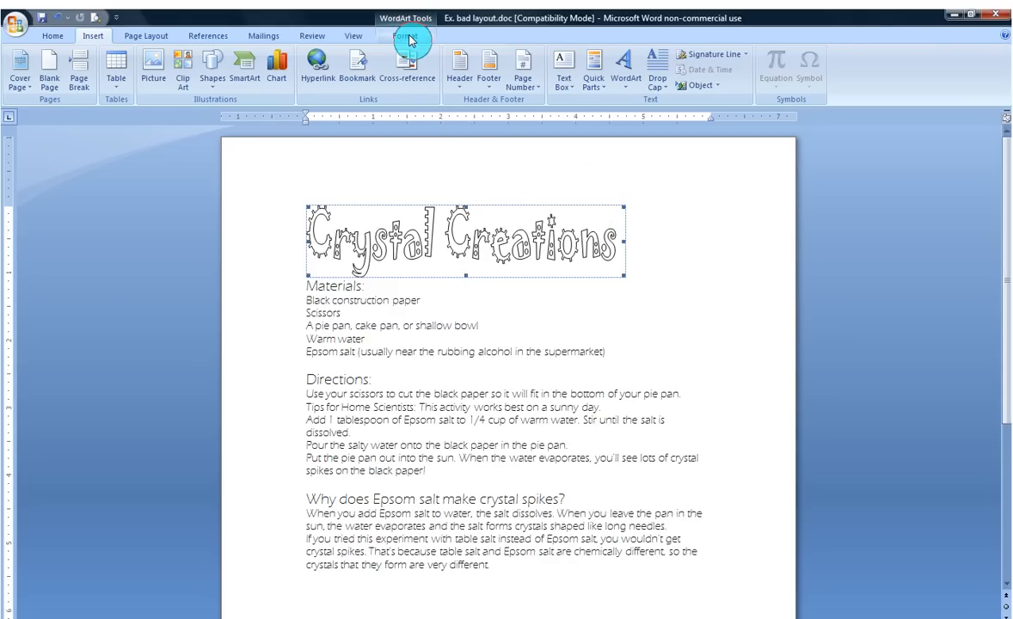
Fill the WordArt letters with Light Blue from Standard Colors.
left_click(406, 37)
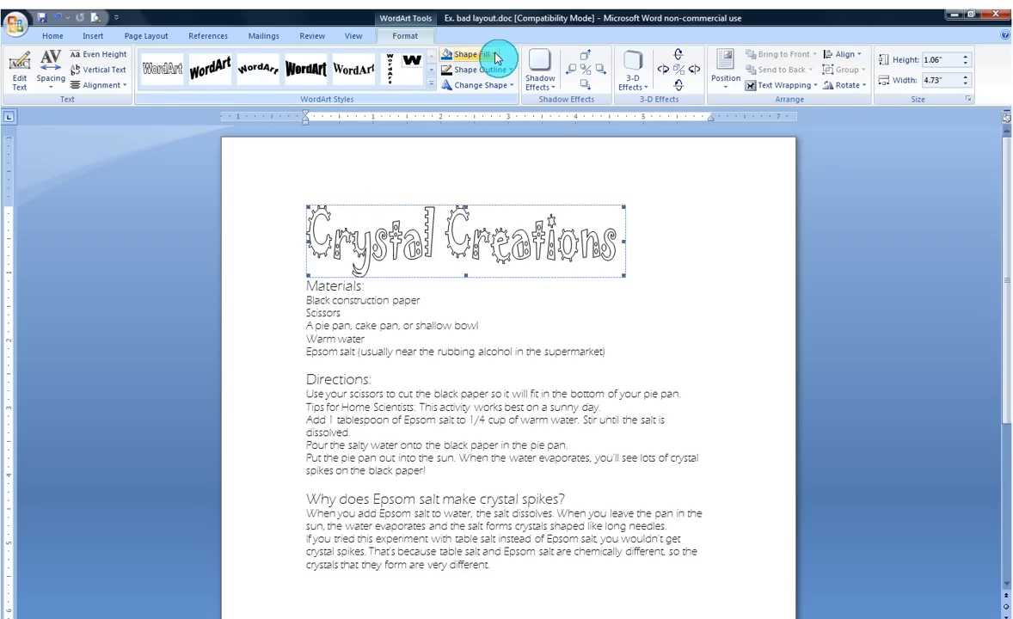
left_click(467, 54)
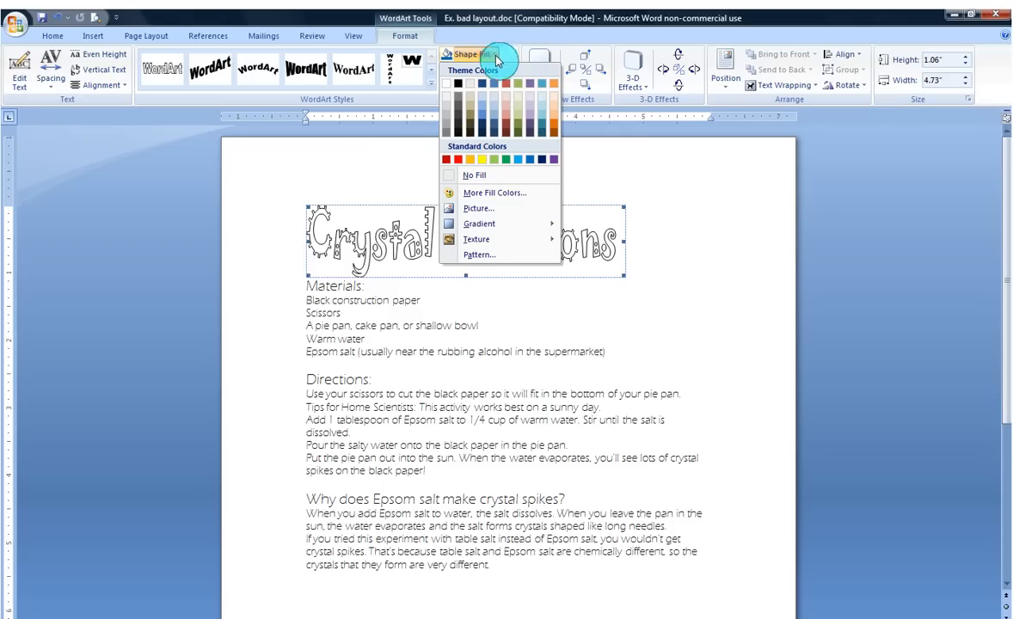
left_click(547, 120)
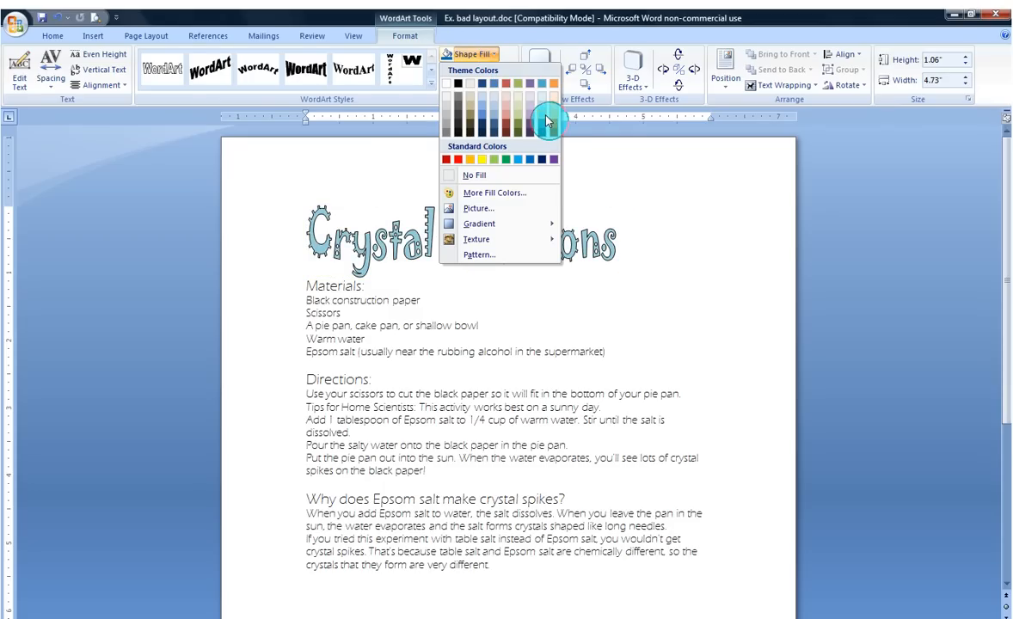
left_click(474, 174)
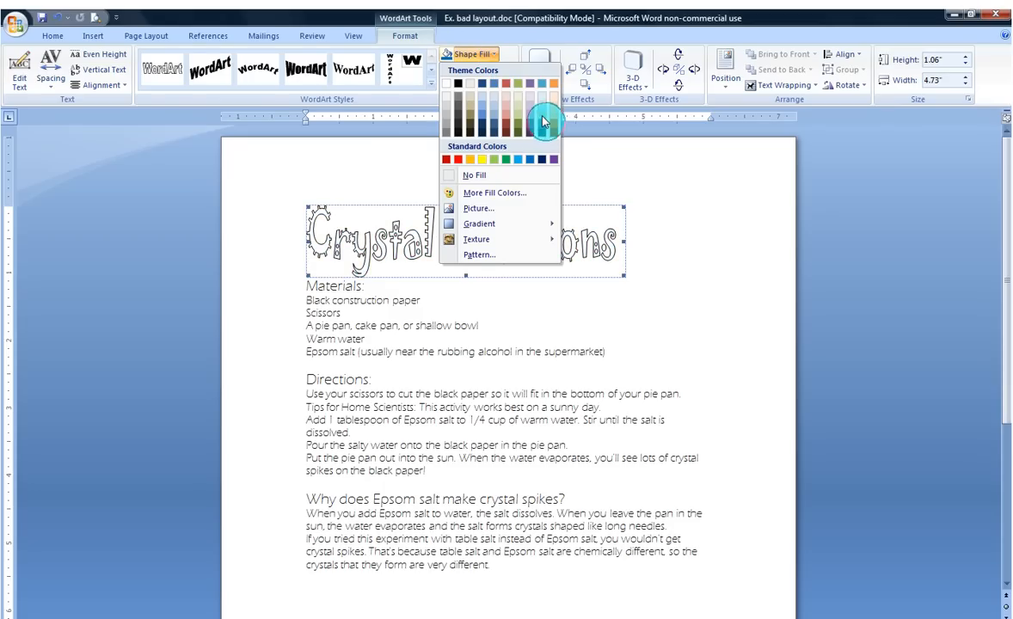
left_click(519, 159)
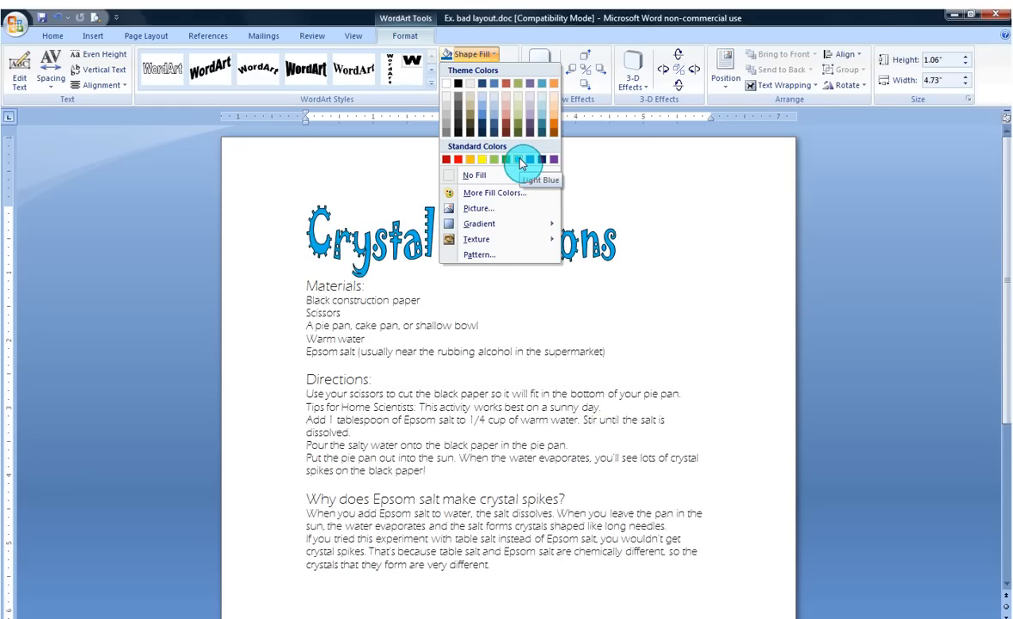
left_click(524, 161)
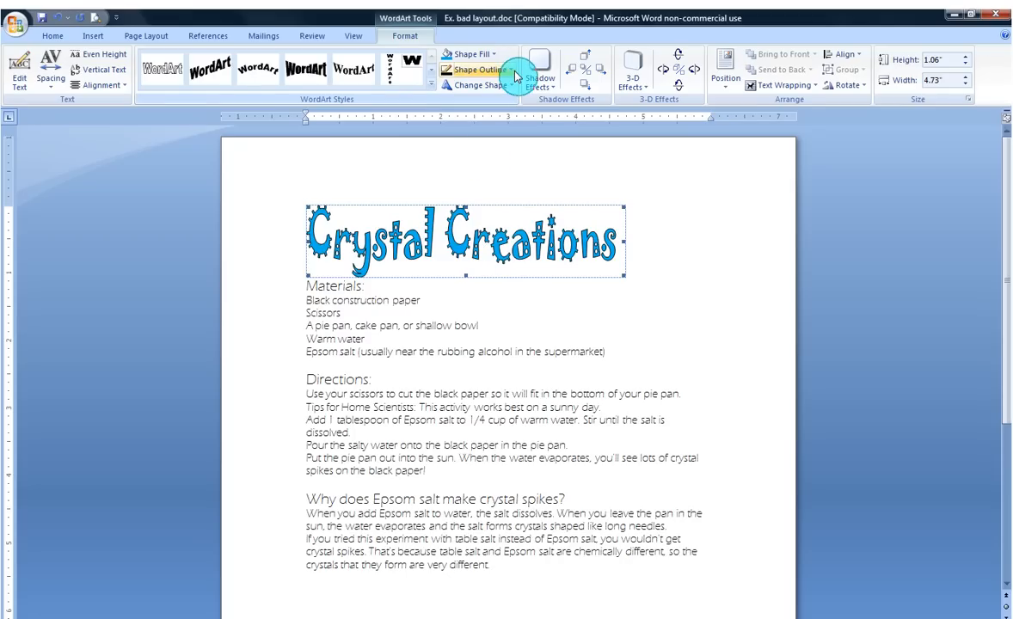
left_click(476, 70)
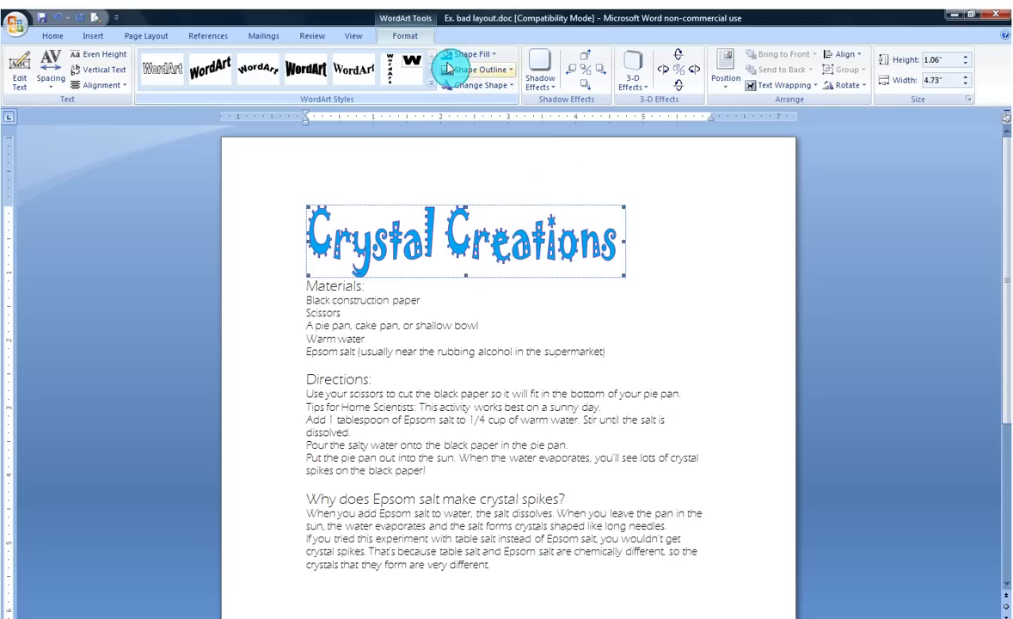
mouse_move(468, 55)
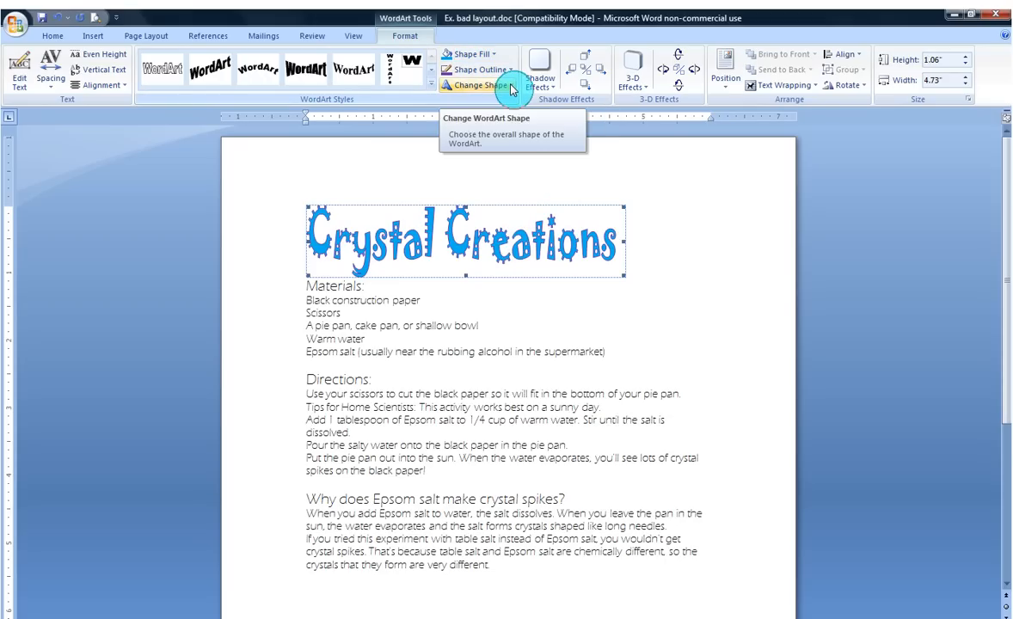
Warp the title into the Double Wave 2 shape.
left_click(478, 85)
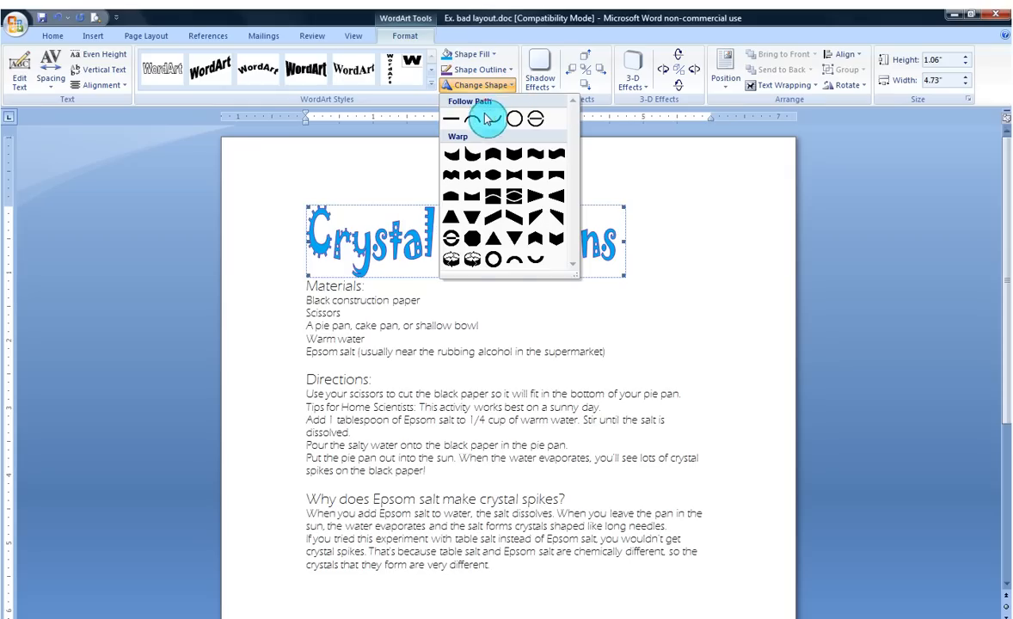
left_click(451, 118)
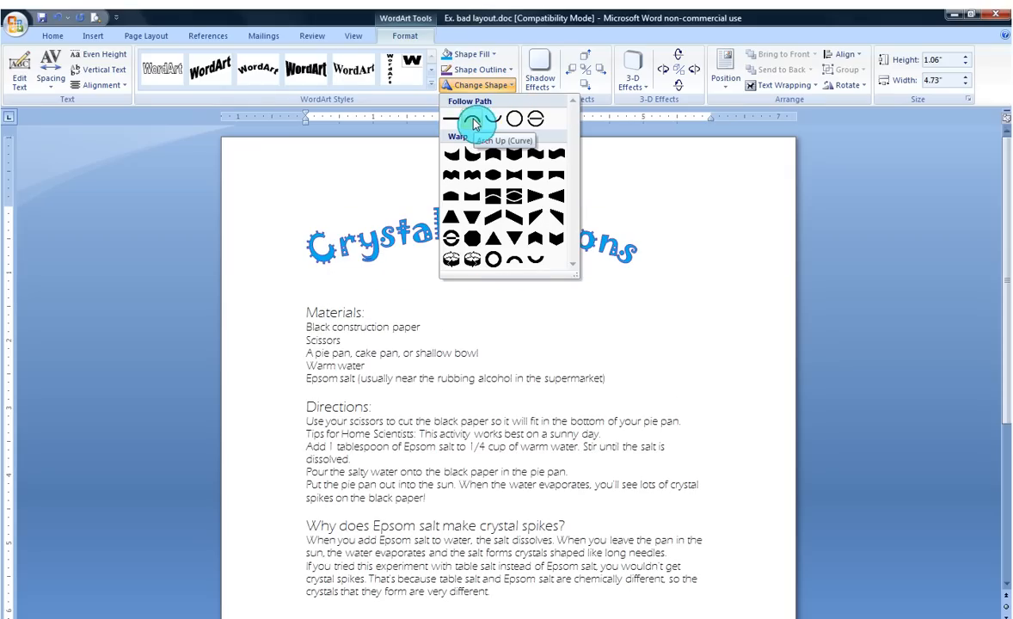
left_click(457, 120)
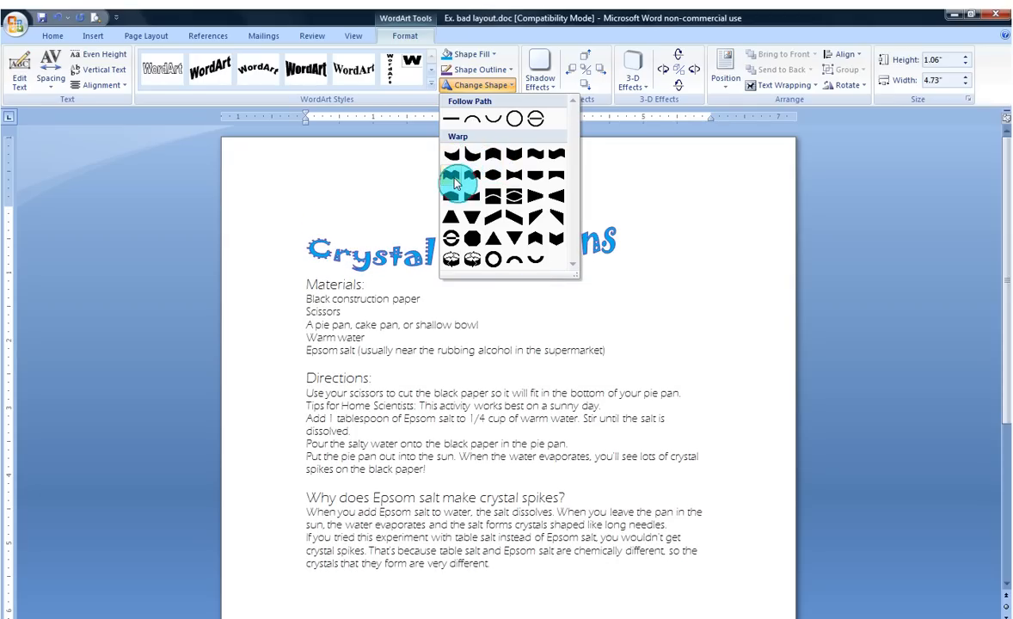
left_click(474, 176)
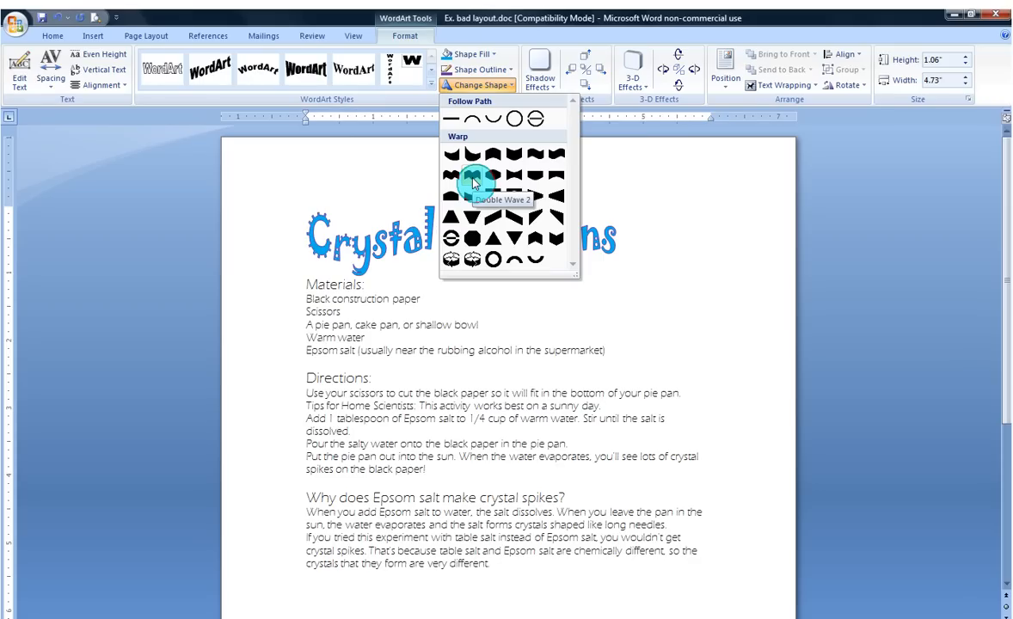
left_click(472, 176)
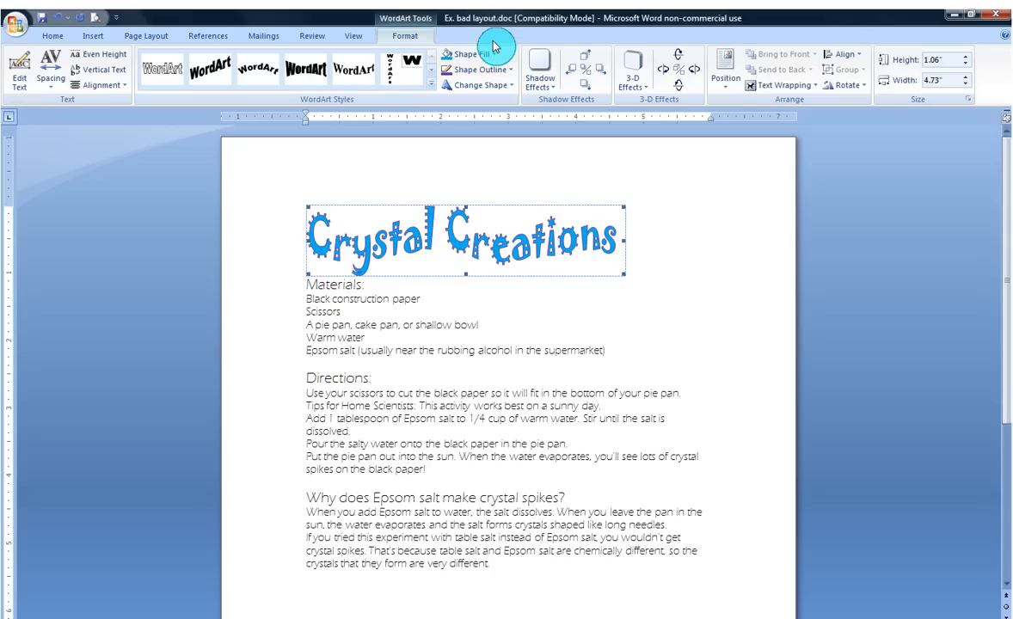
left_click(464, 55)
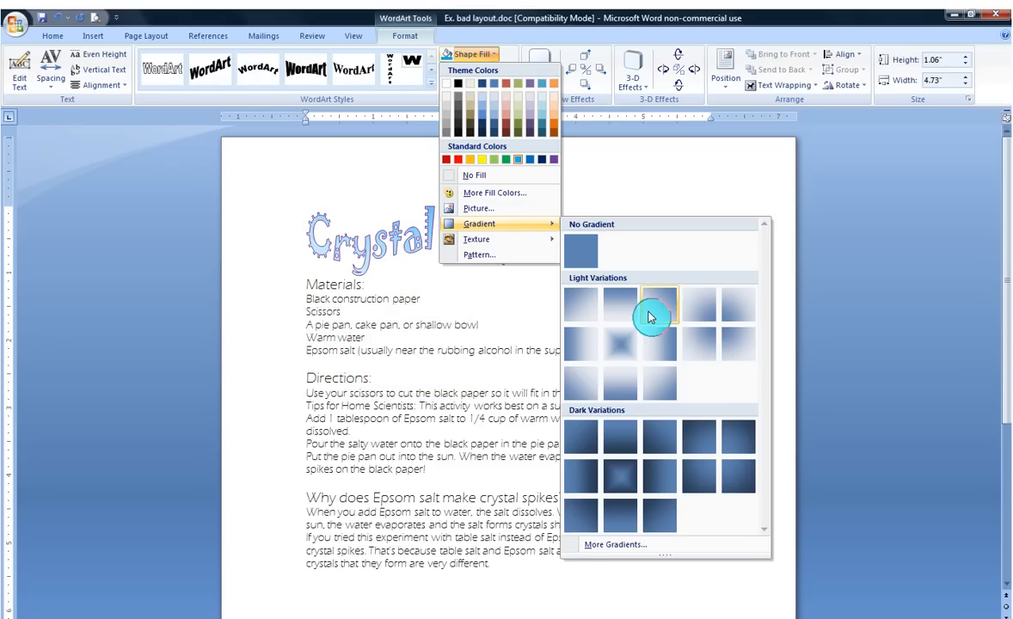
mouse_move(617, 387)
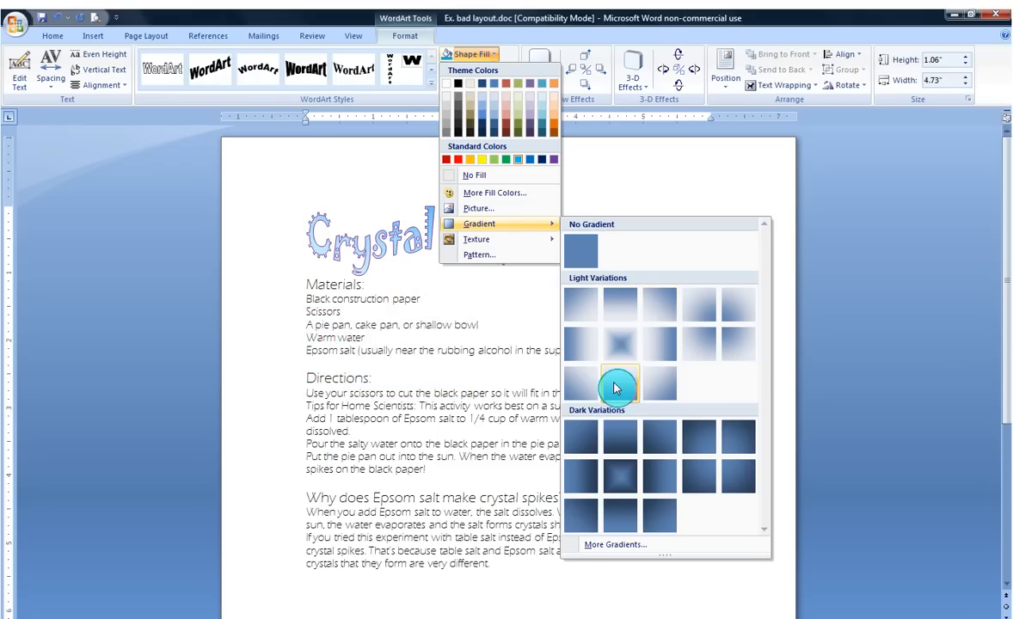
Apply a light blue Light Variations gradient fill and reselect the WordArt.
left_click(620, 382)
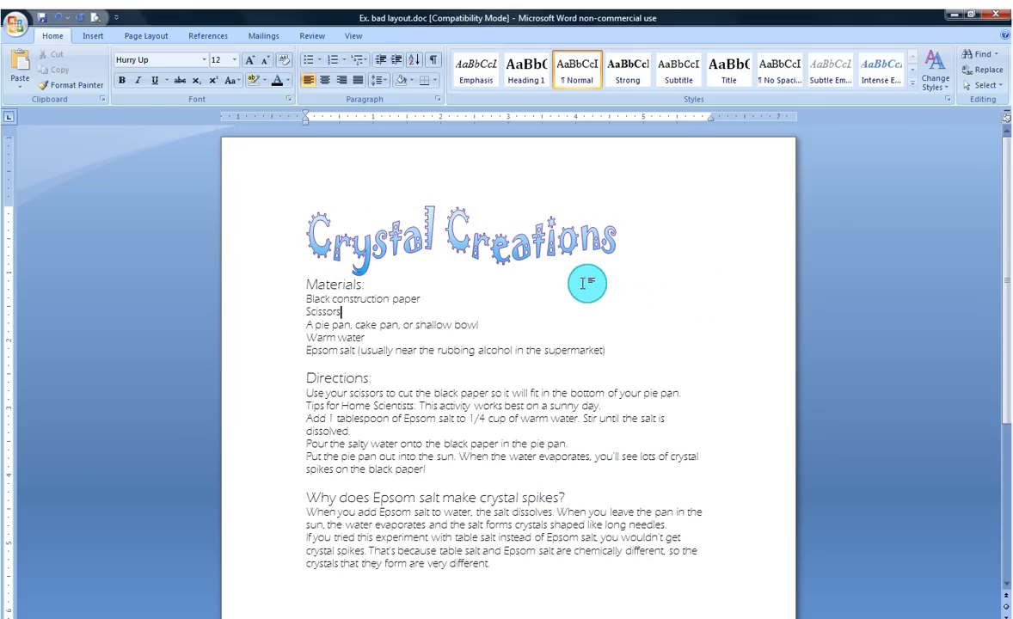
left_click(539, 242)
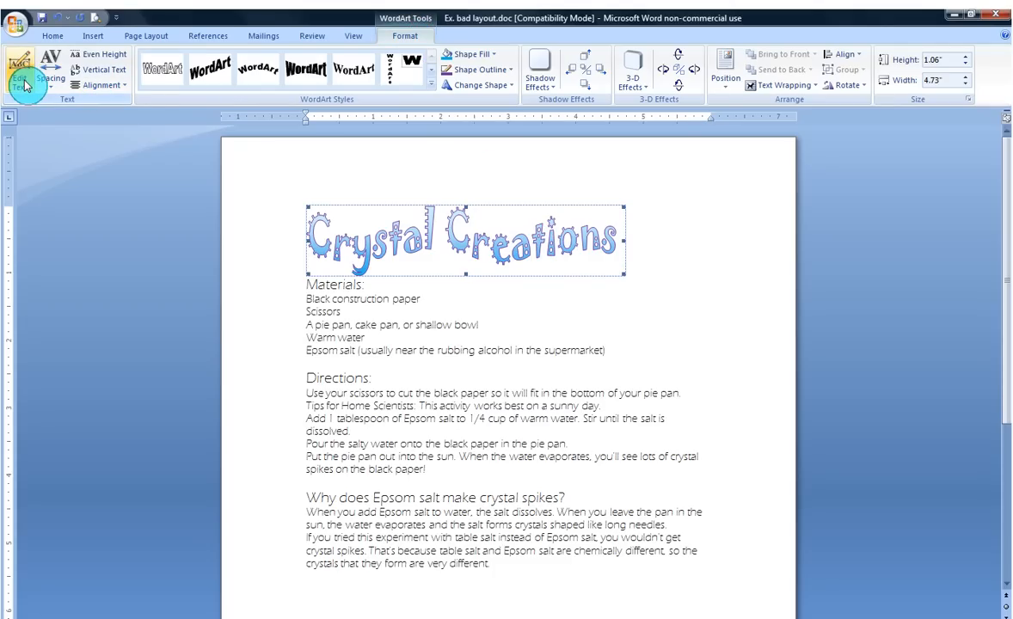
left_click(20, 80)
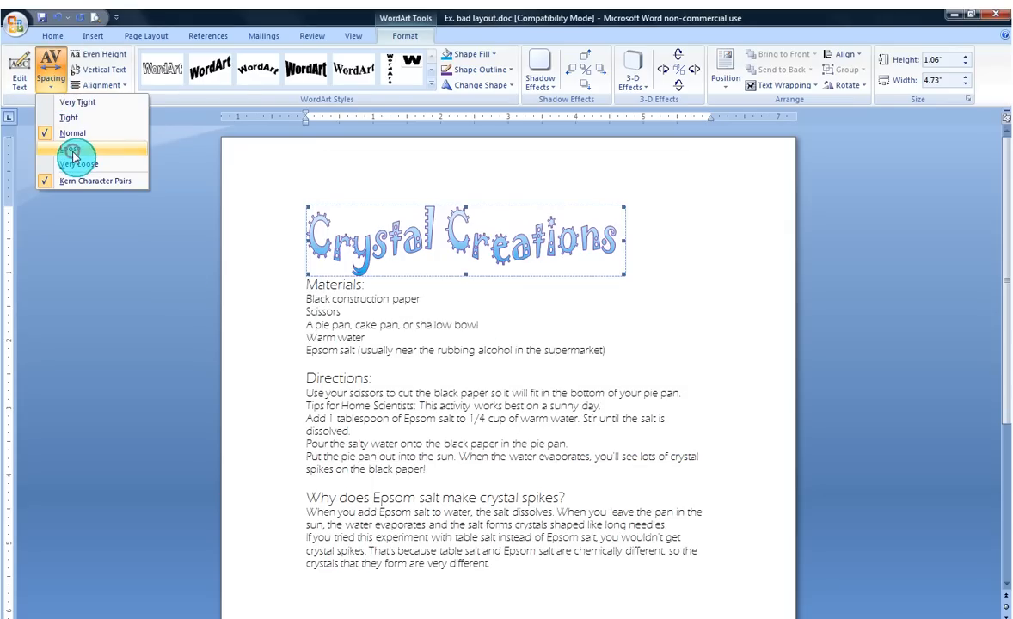
left_click(78, 163)
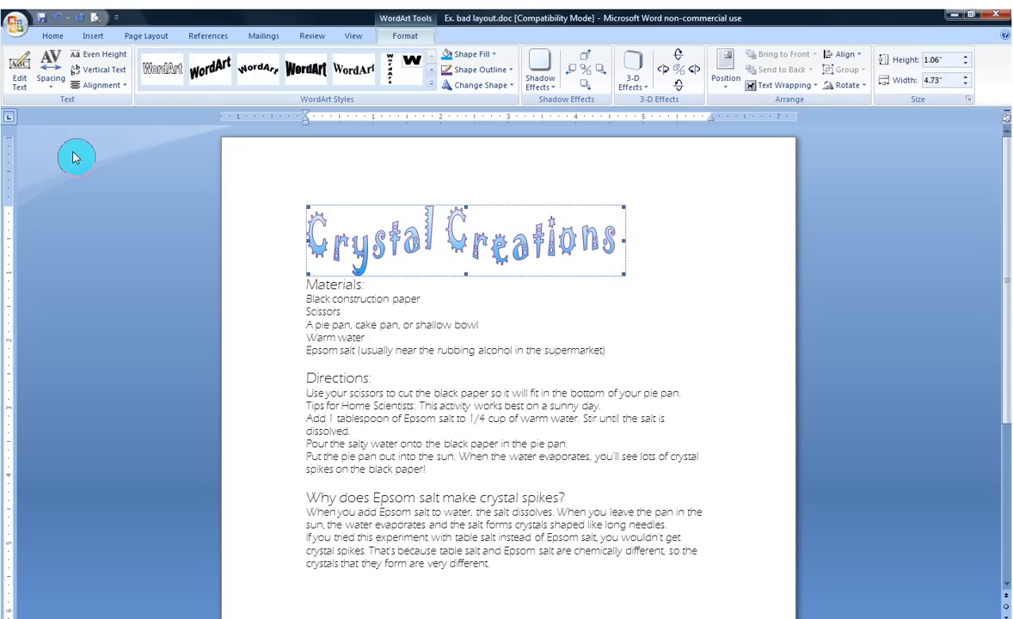
left_click(50, 69)
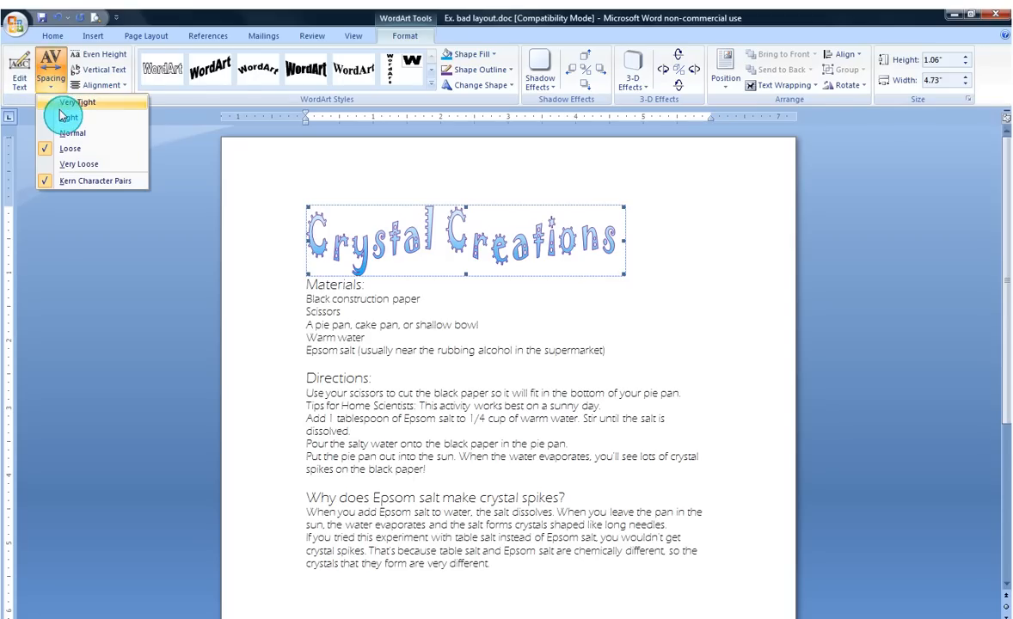
left_click(79, 102)
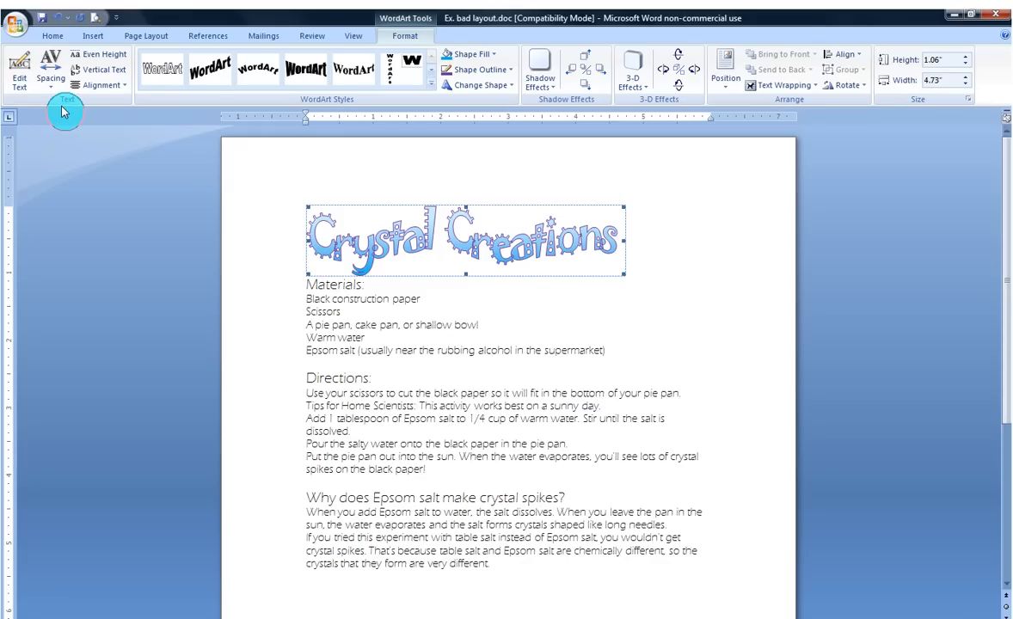
left_click(50, 77)
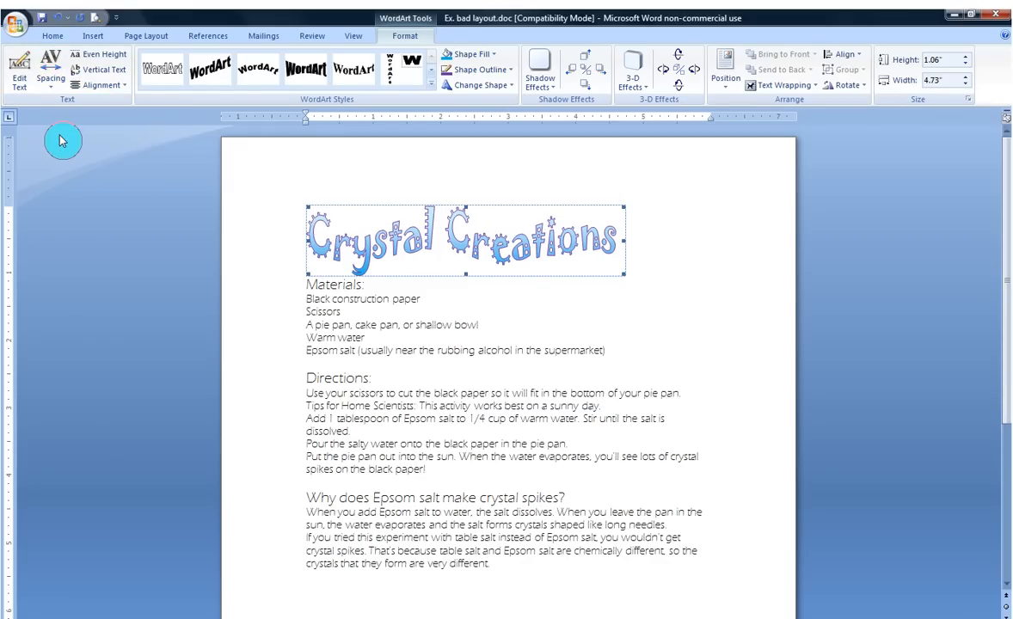
mouse_move(94, 120)
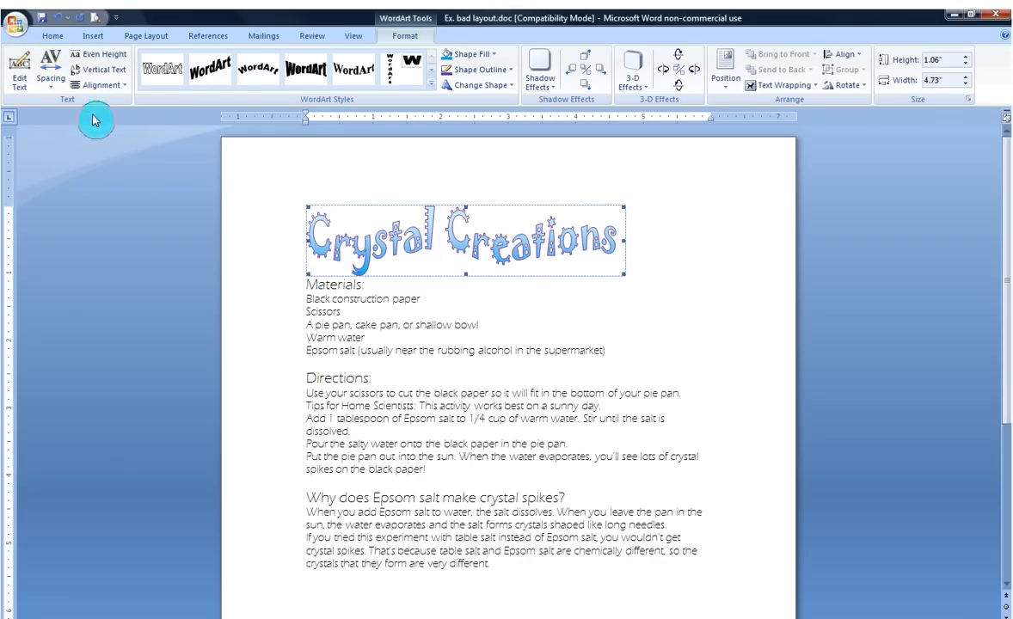
mouse_move(99, 84)
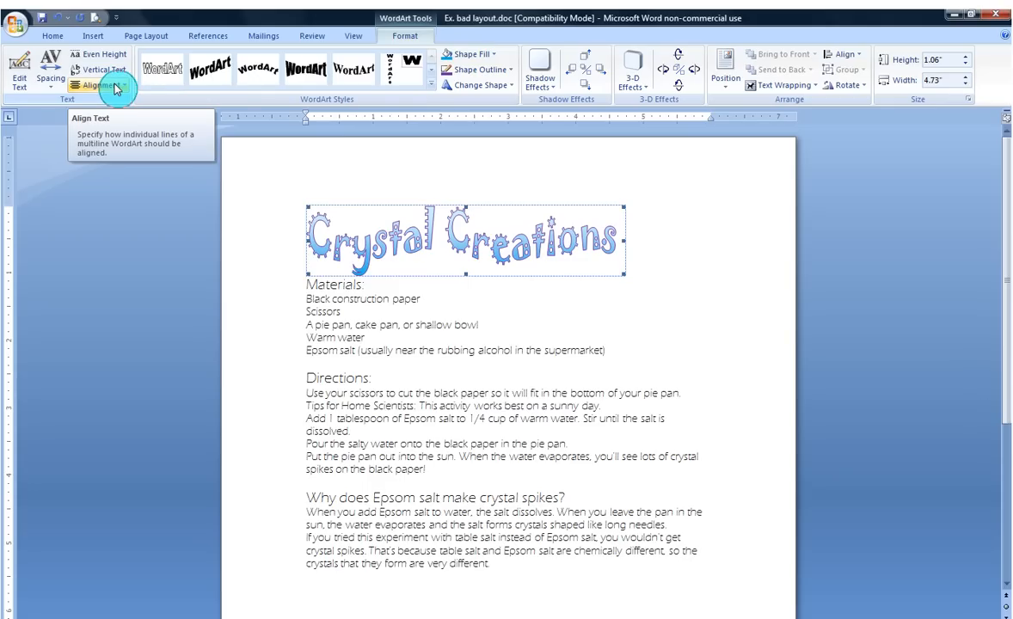
mouse_move(503, 143)
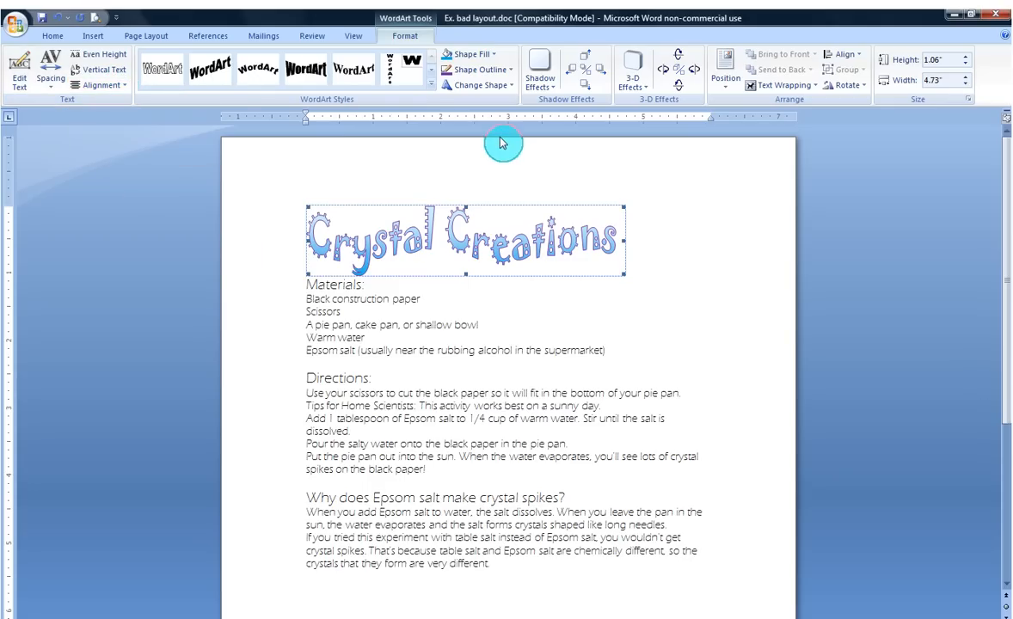
Apply Drop Shadow Style 5 to the WordArt title.
left_click(540, 72)
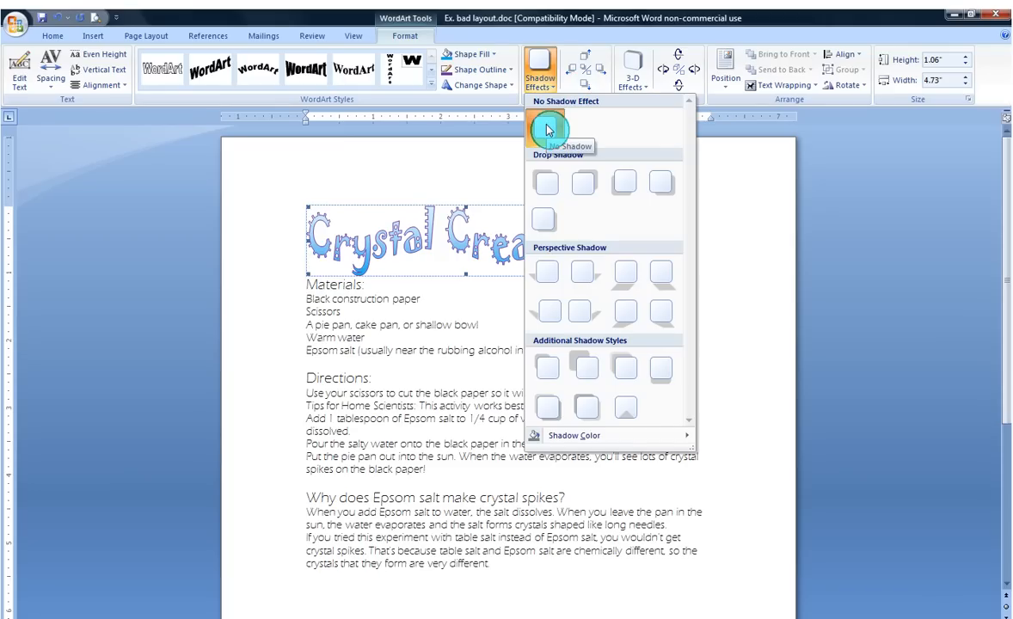
left_click(545, 181)
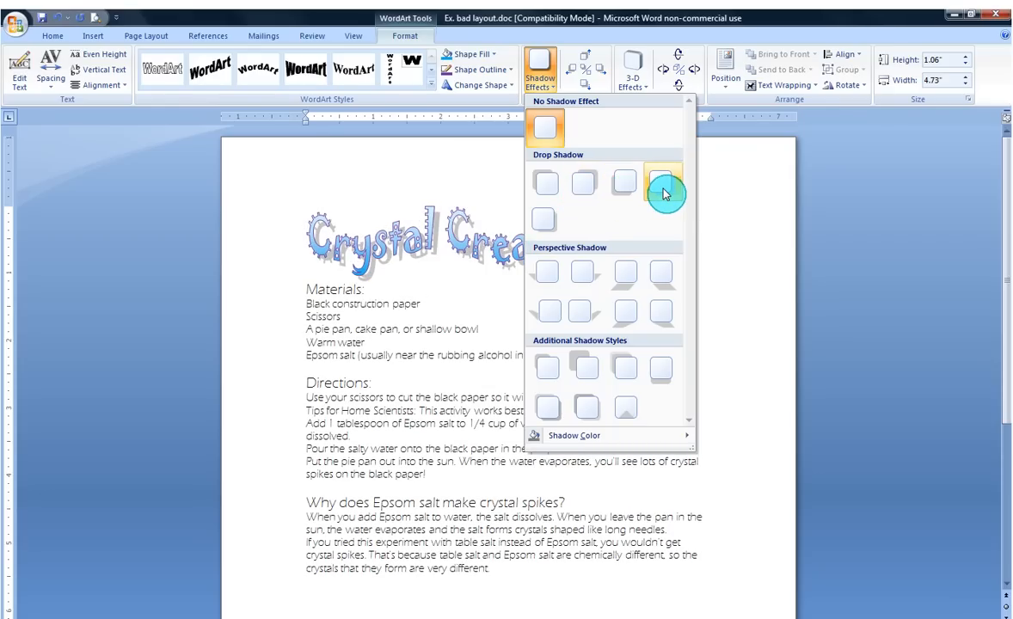
mouse_move(663, 188)
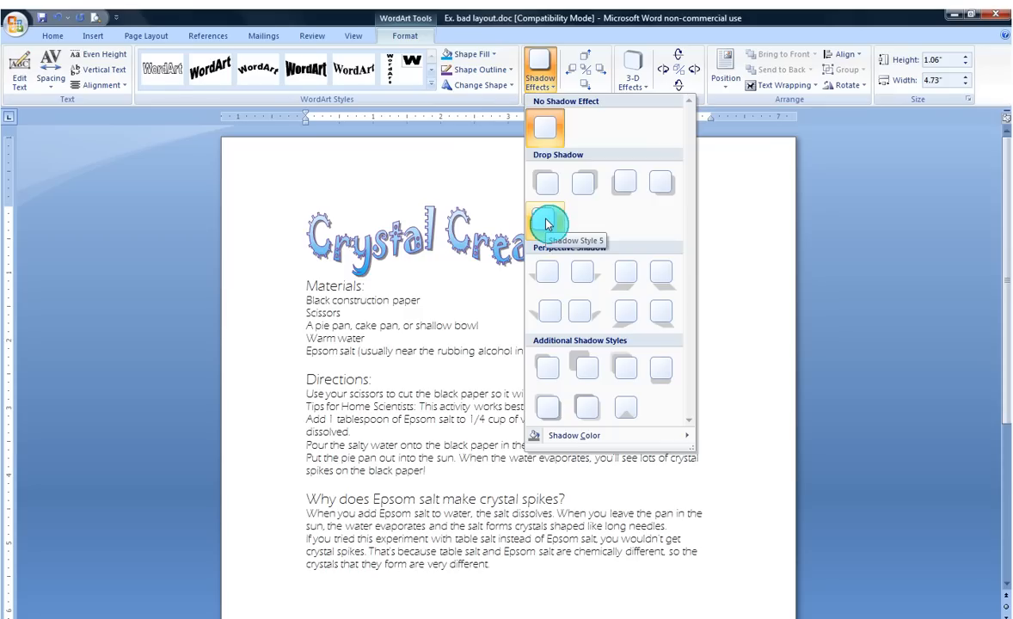
left_click(546, 223)
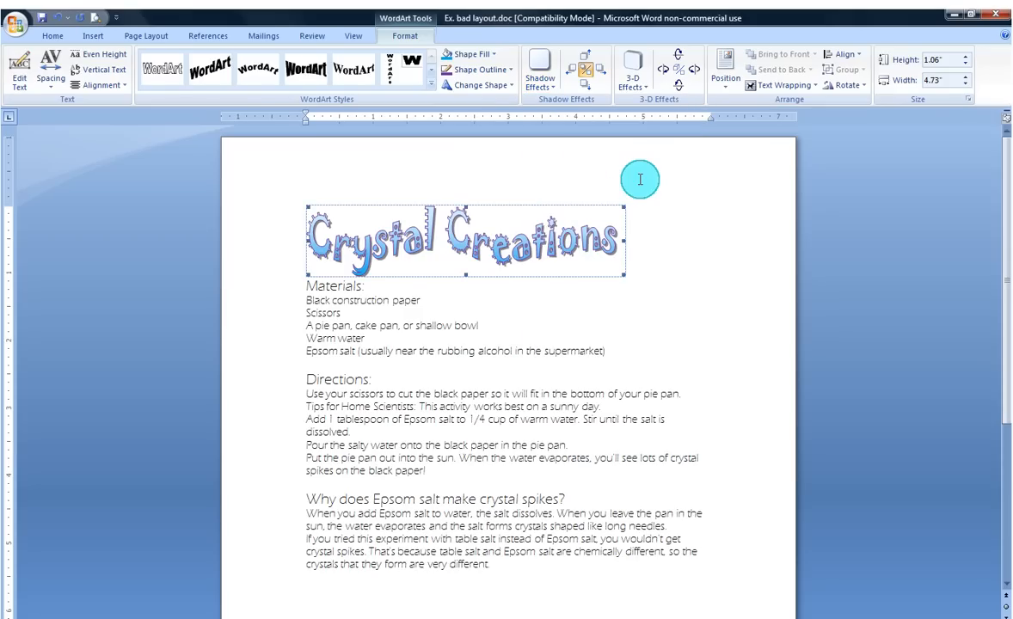
mouse_move(638, 169)
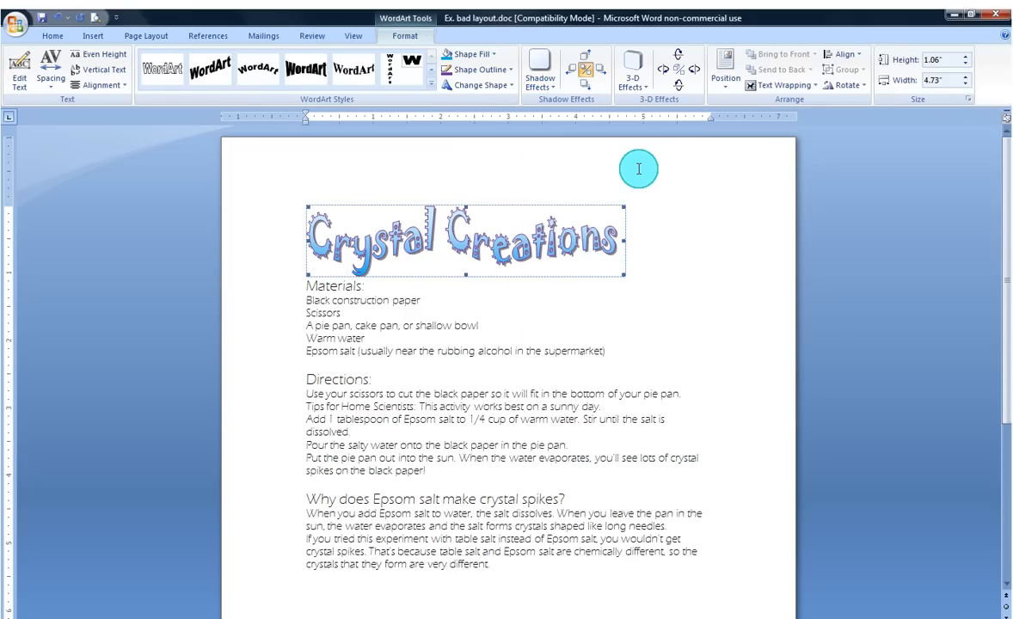
mouse_move(632, 78)
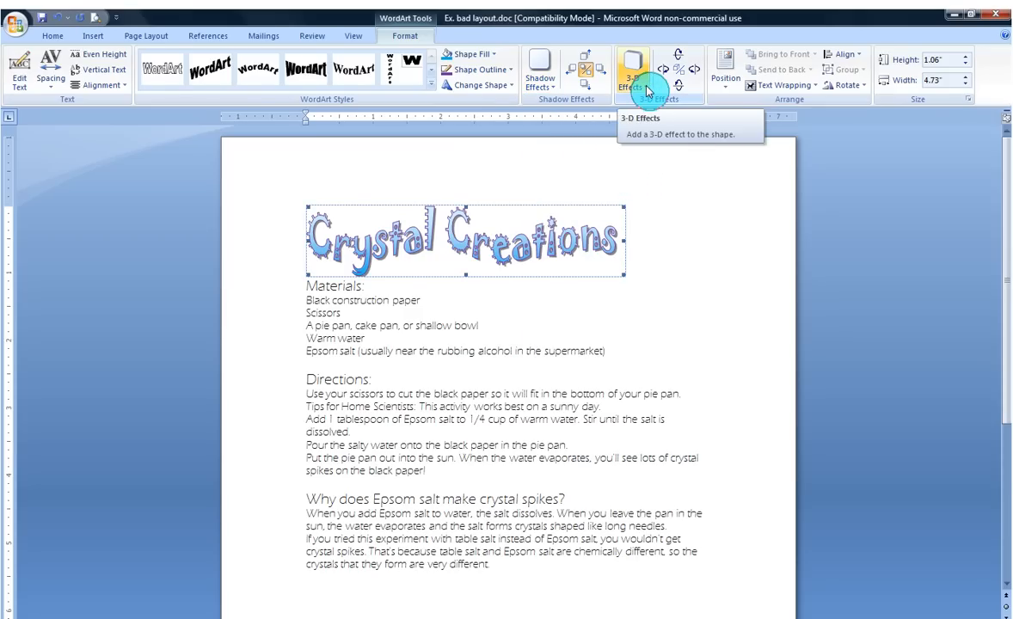
left_click(633, 73)
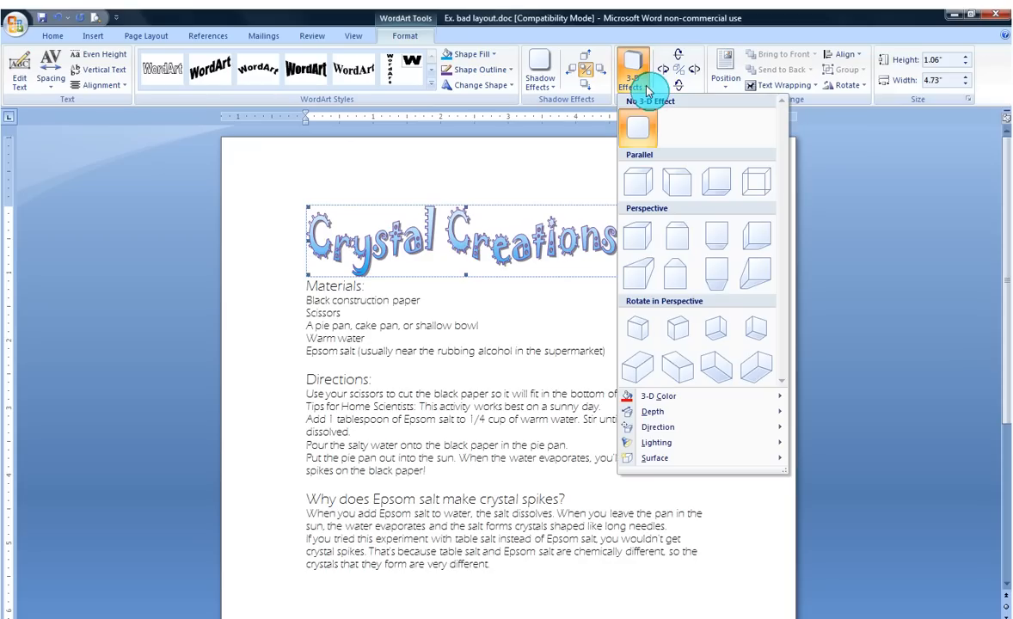
left_click(638, 181)
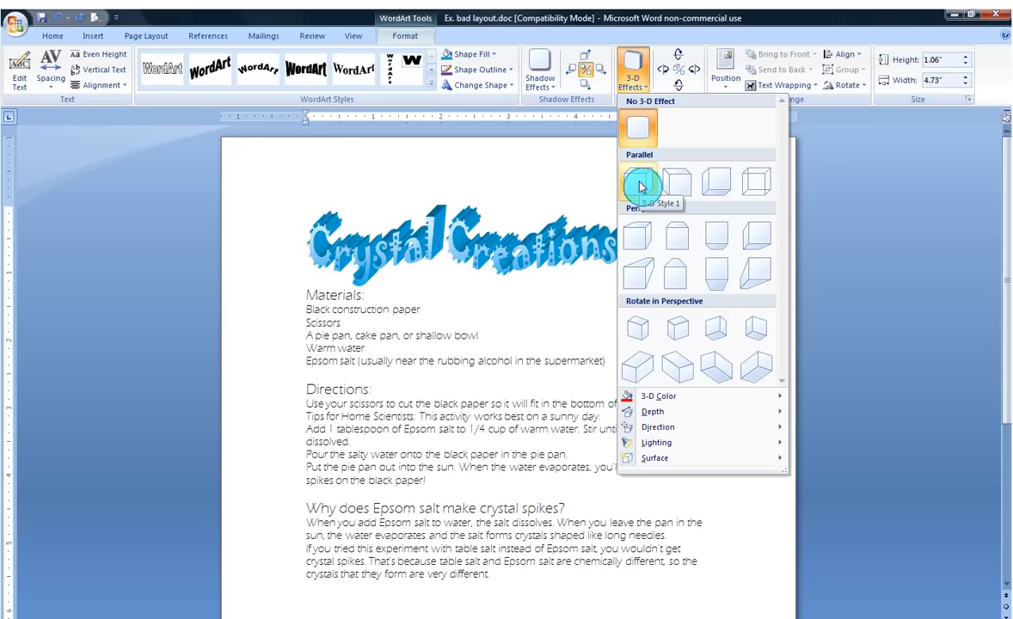
mouse_move(638, 183)
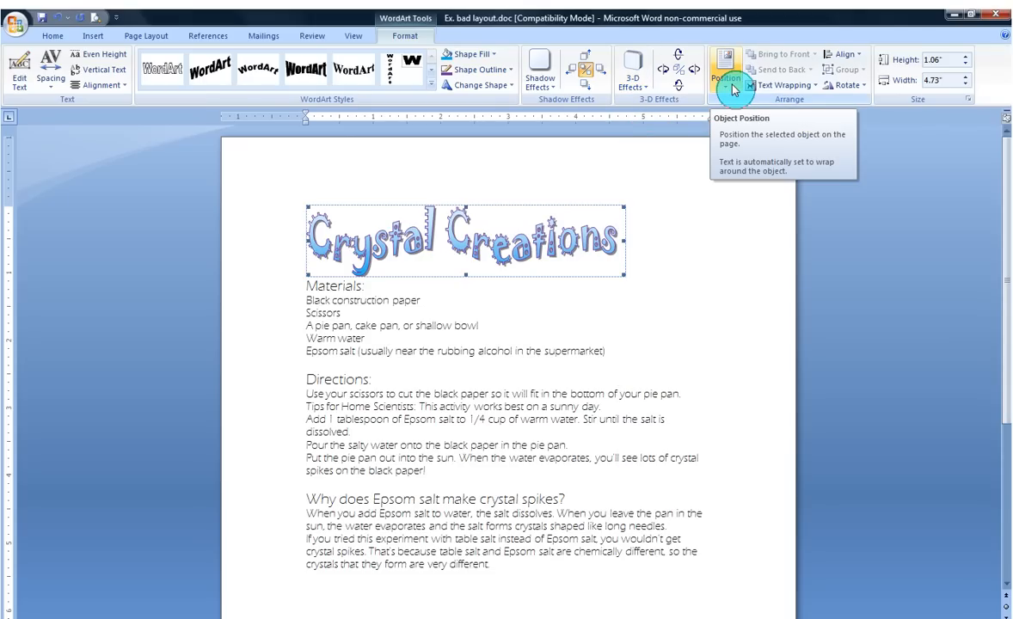
Position the WordArt at Top Center with square text wrapping.
left_click(727, 73)
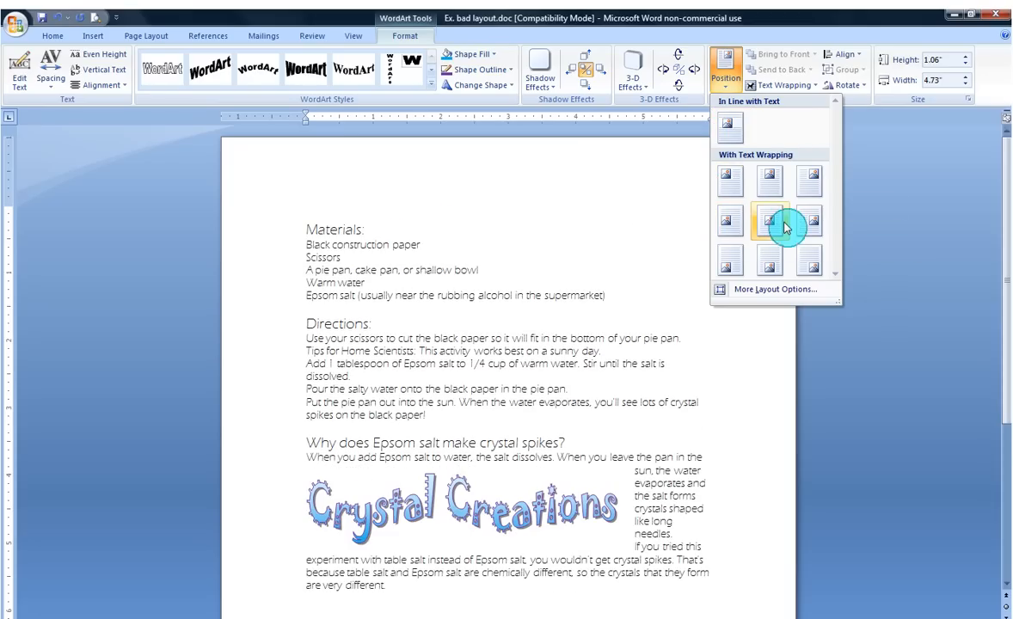
left_click(768, 180)
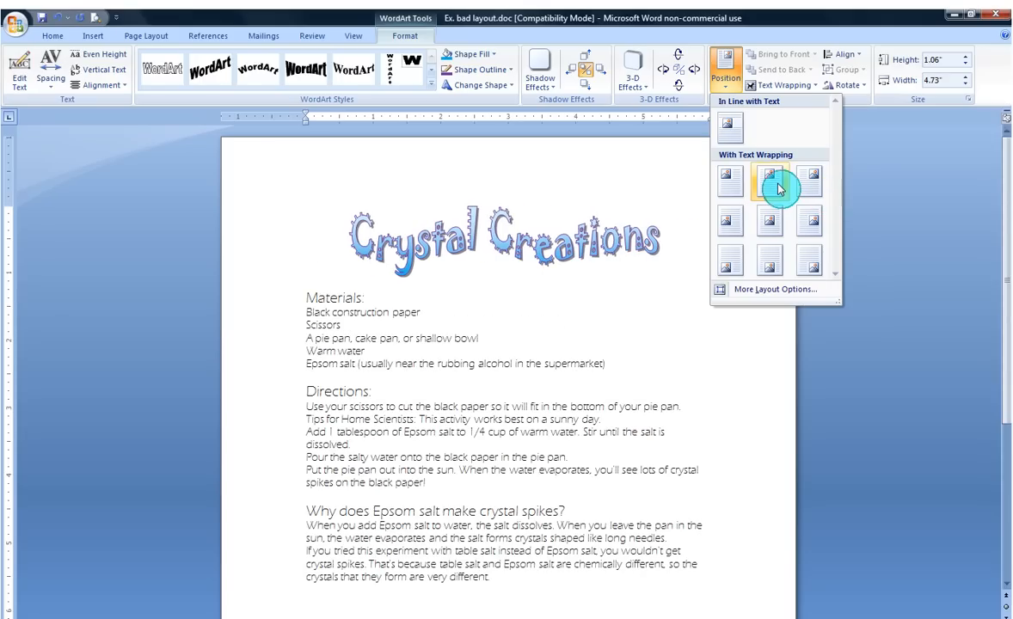
left_click(768, 182)
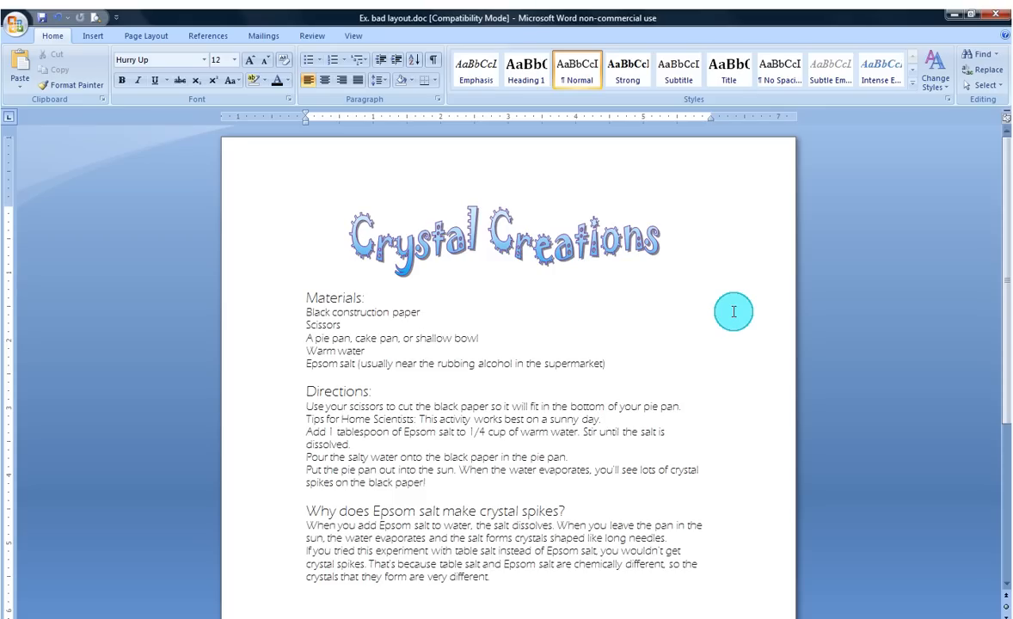
left_click(419, 312)
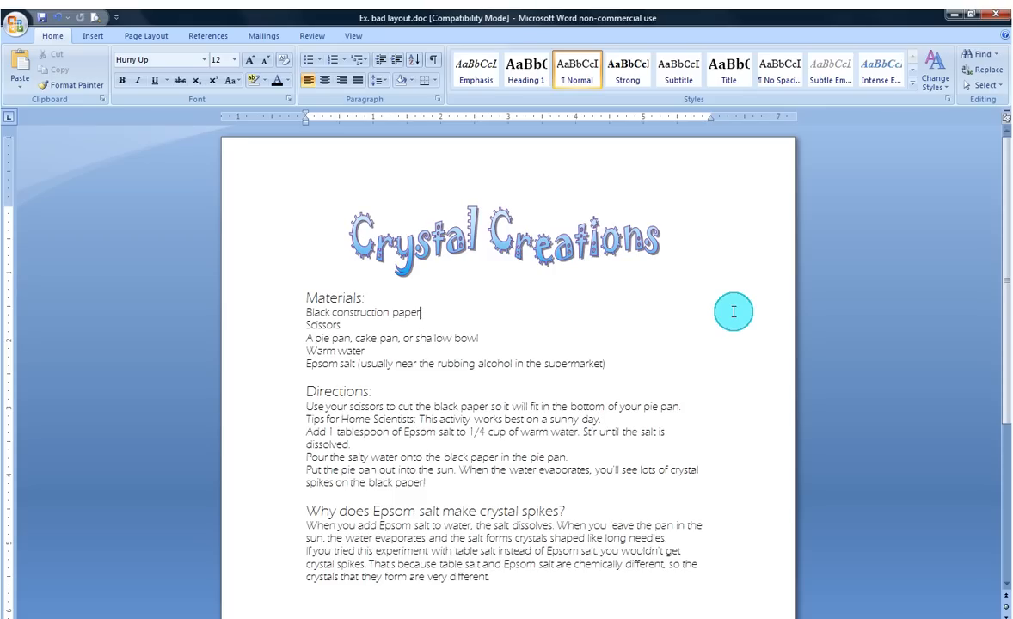